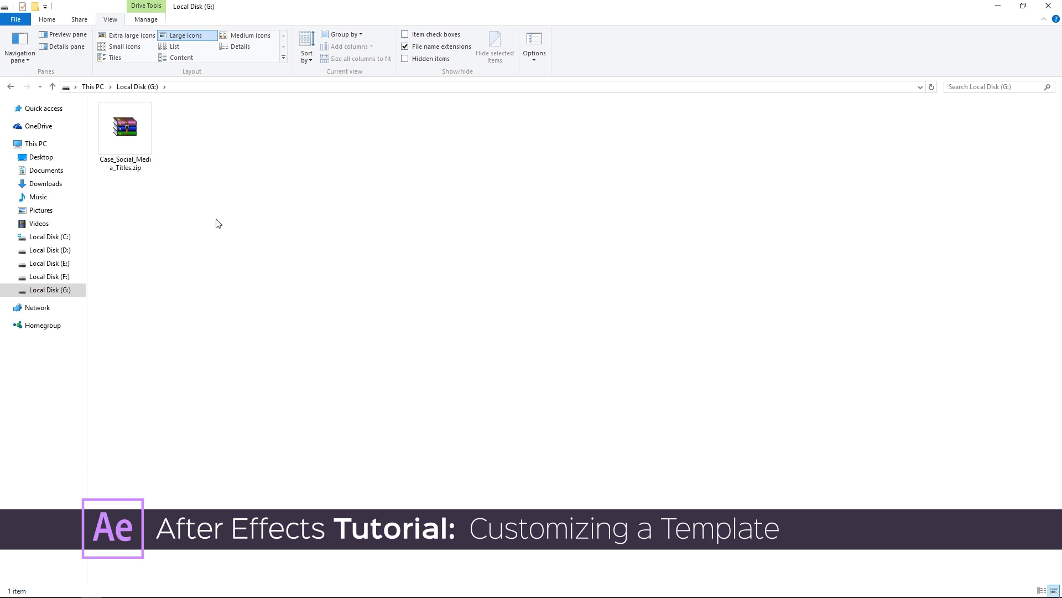
- Extract Case_Social_Media_Titles.zip here and open its Project folder to select the project file
{"action": "left_click", "coordinate": [125, 127]}
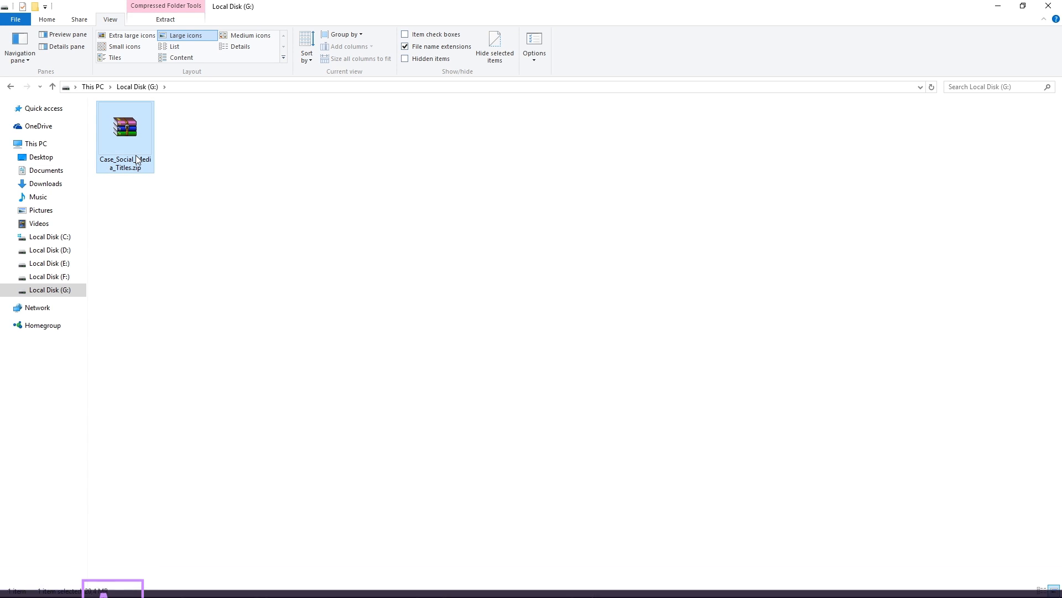
{"action": "right_click", "coordinate": [124, 129]}
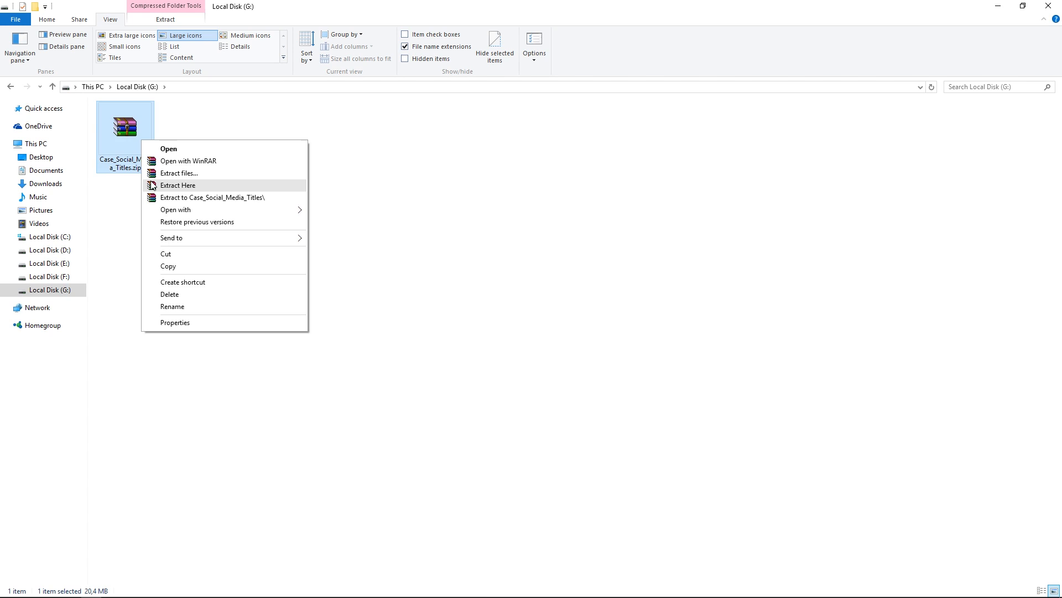
{"action": "left_click", "coordinate": [178, 185]}
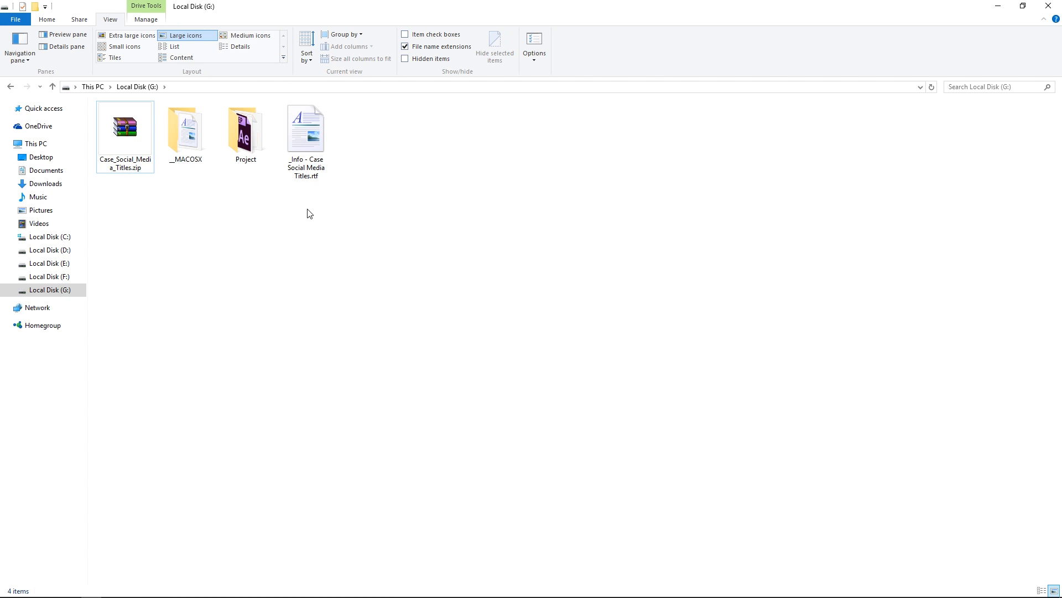
{"action": "mouse_move", "coordinate": [259, 202]}
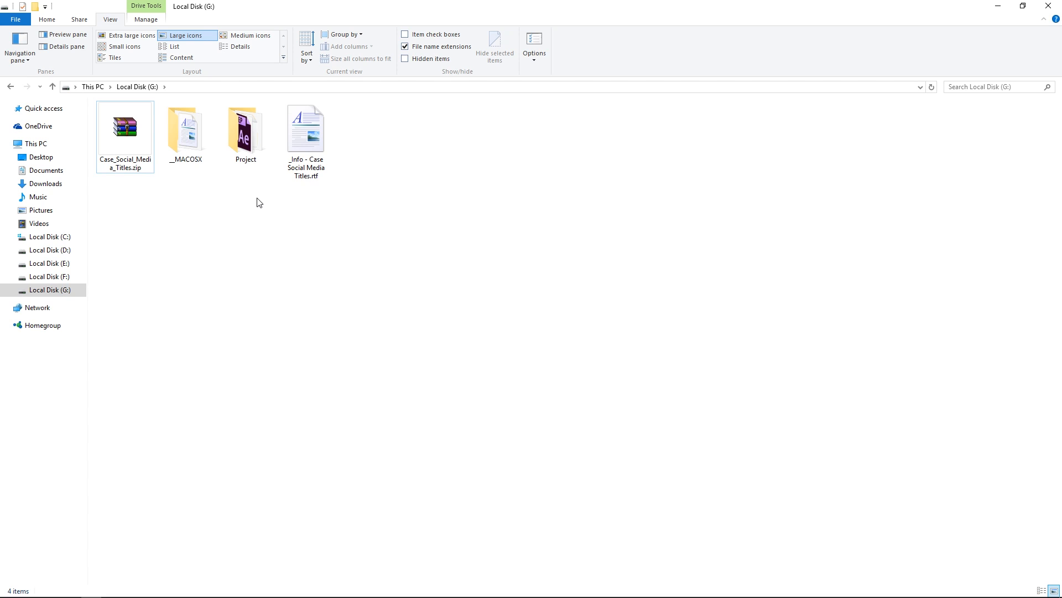
{"action": "double_click", "coordinate": [245, 129]}
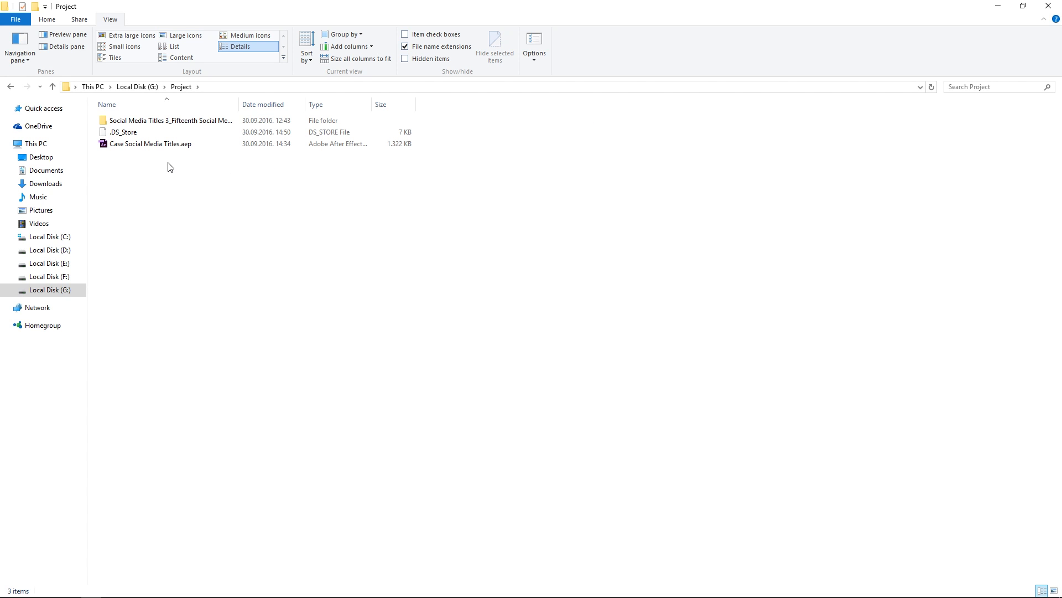
{"action": "left_click", "coordinate": [150, 144]}
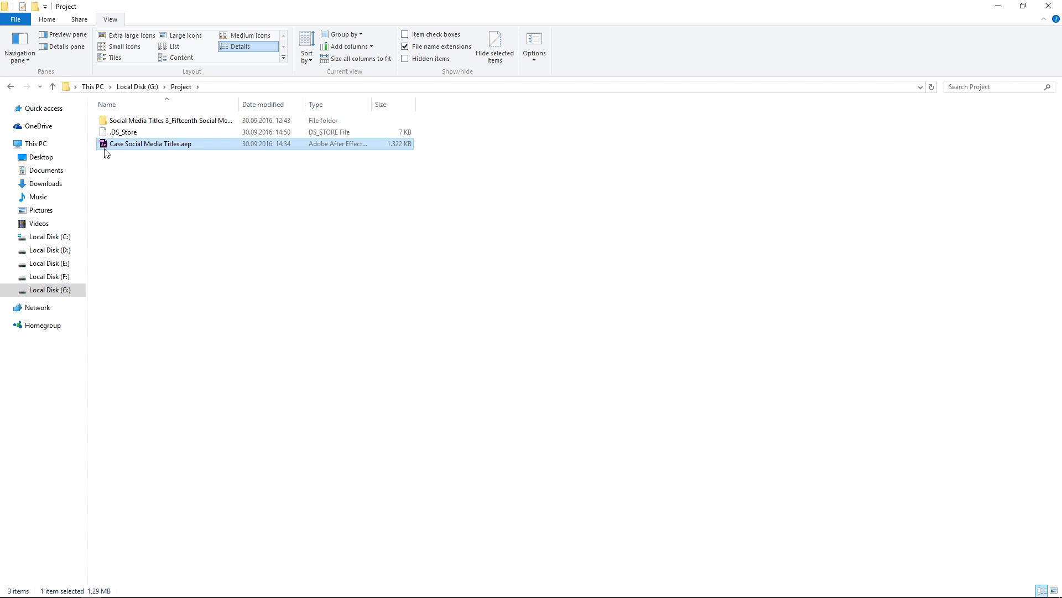
- Launch Case Social Media Titles.aep in After Effects and accept the version conversion
{"action": "double_click", "coordinate": [151, 144]}
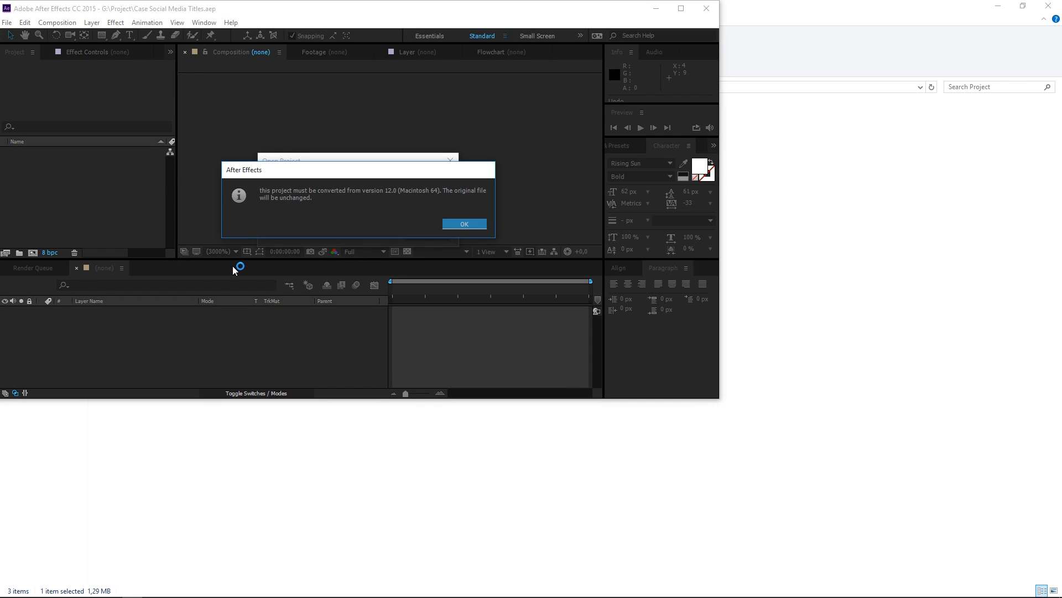
{"action": "mouse_move", "coordinate": [350, 200]}
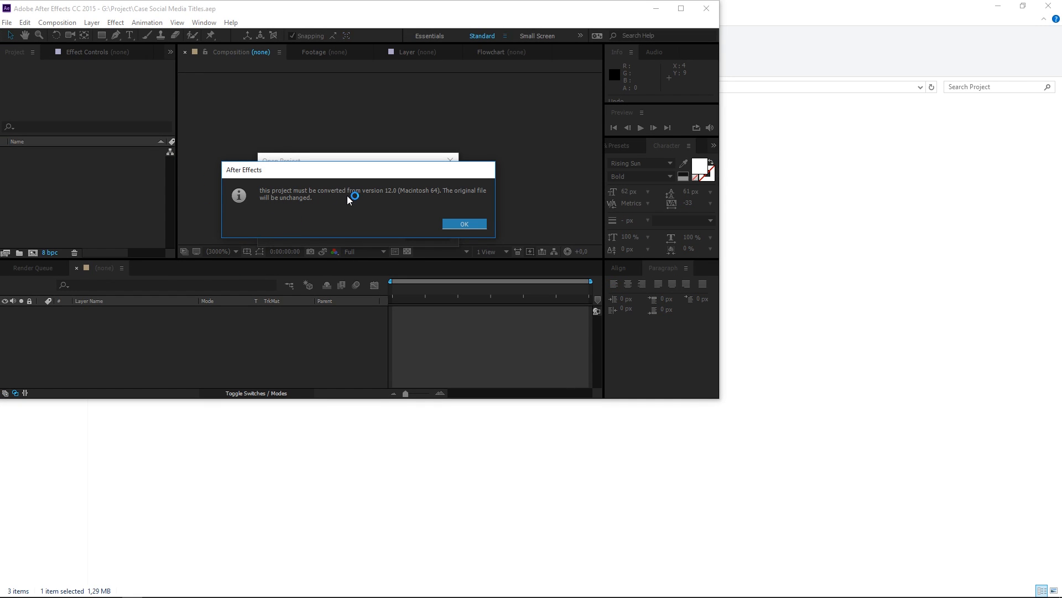
{"action": "mouse_move", "coordinate": [361, 220]}
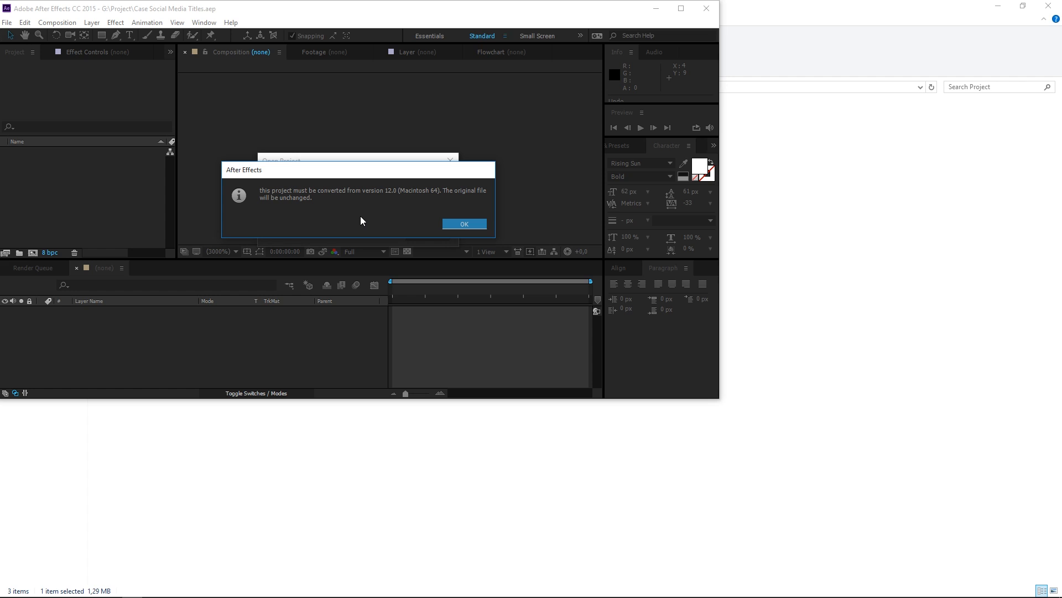
{"action": "left_click", "coordinate": [465, 223]}
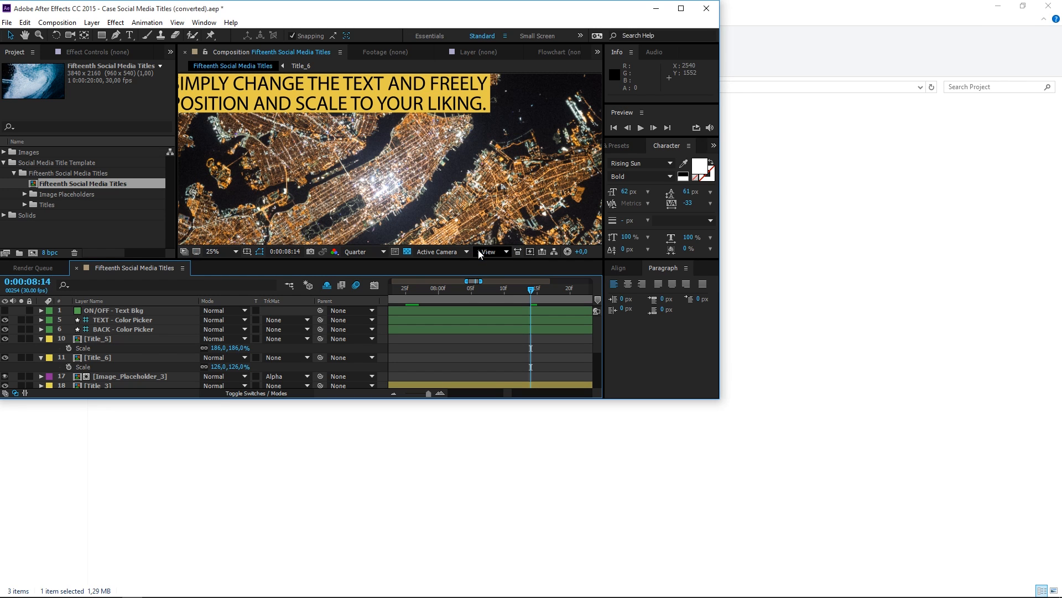
- Maximize the window, move near 1s, and expand the Images and Image Placeholders folders
{"action": "left_click", "coordinate": [680, 8]}
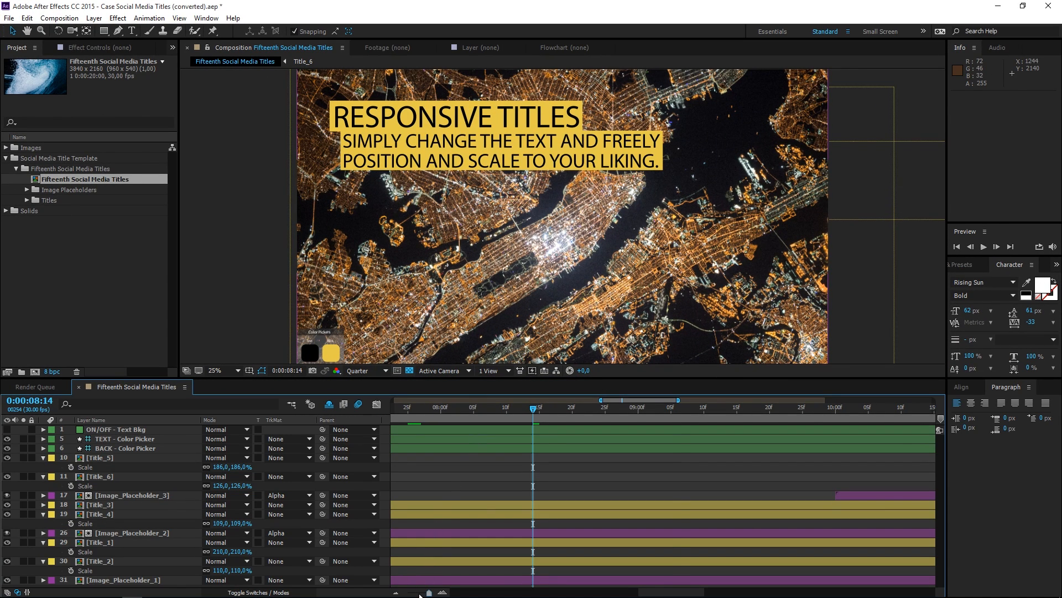
{"action": "left_click", "coordinate": [444, 406]}
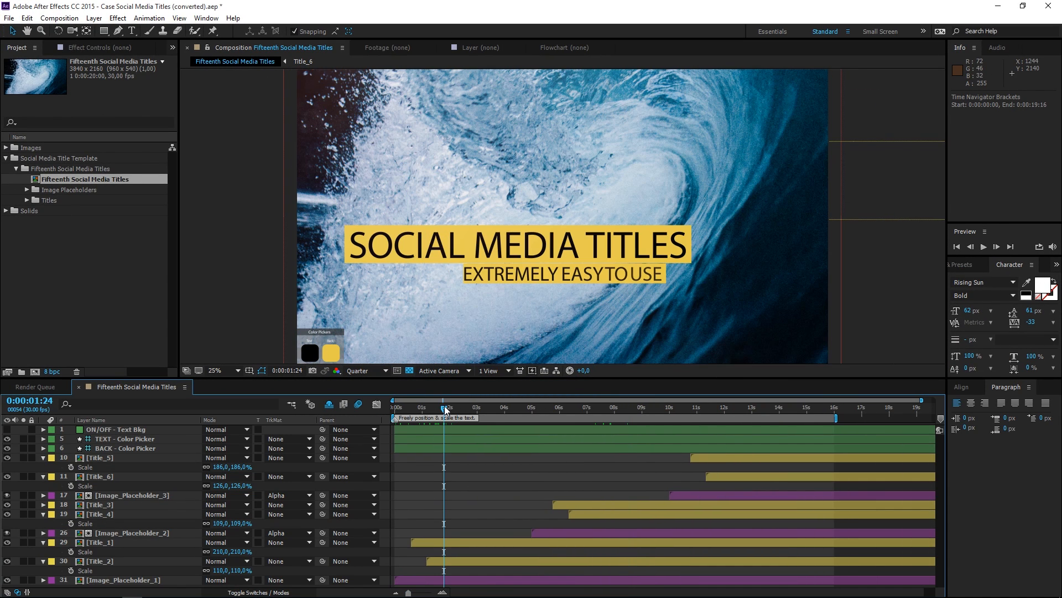
{"action": "mouse_move", "coordinate": [105, 237]}
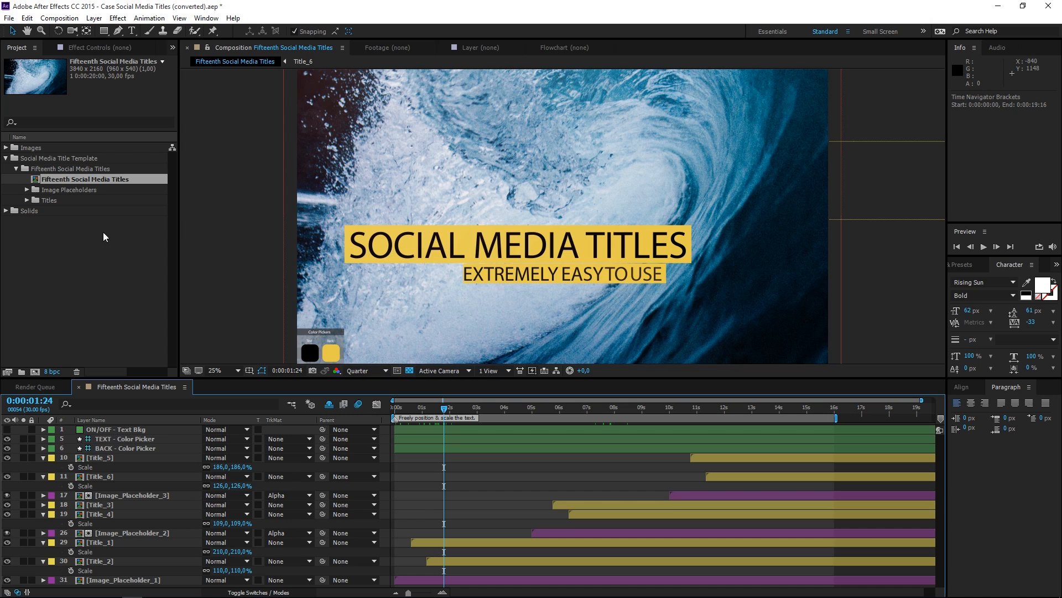
{"action": "mouse_move", "coordinate": [29, 194]}
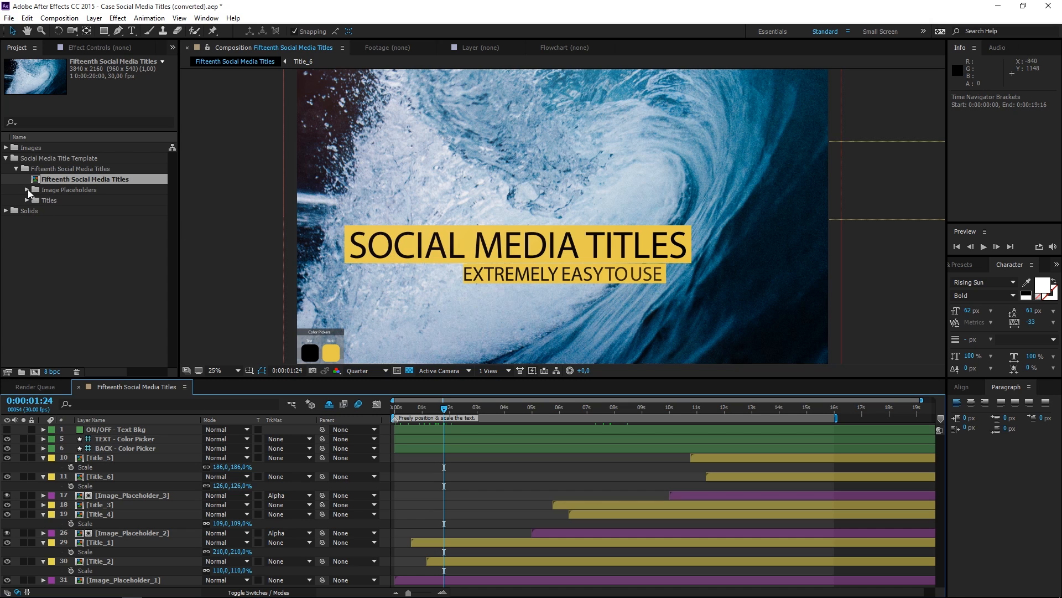
{"action": "left_click", "coordinate": [24, 190]}
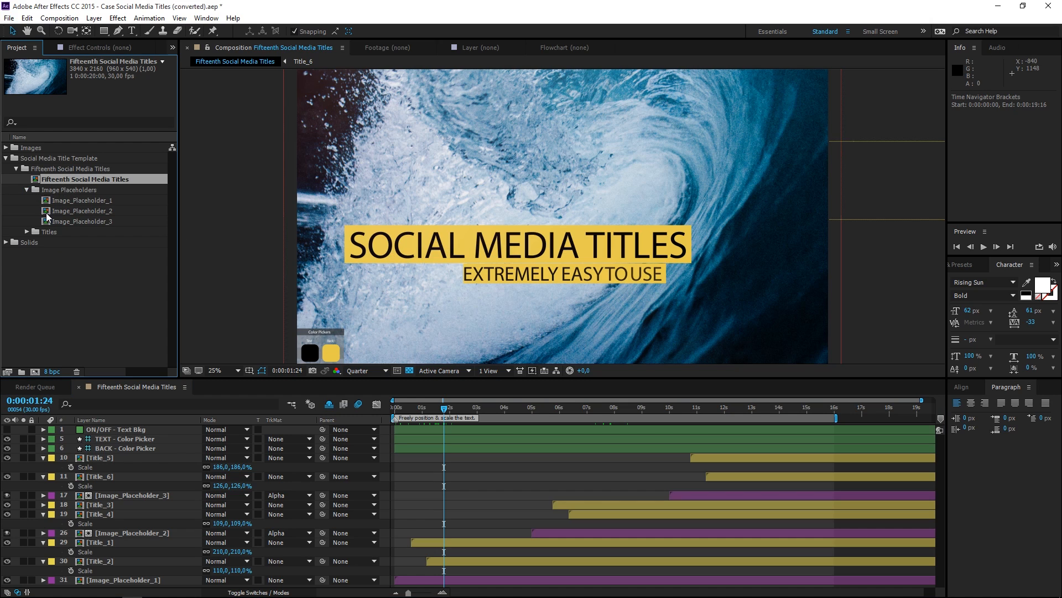
{"action": "left_click", "coordinate": [6, 231]}
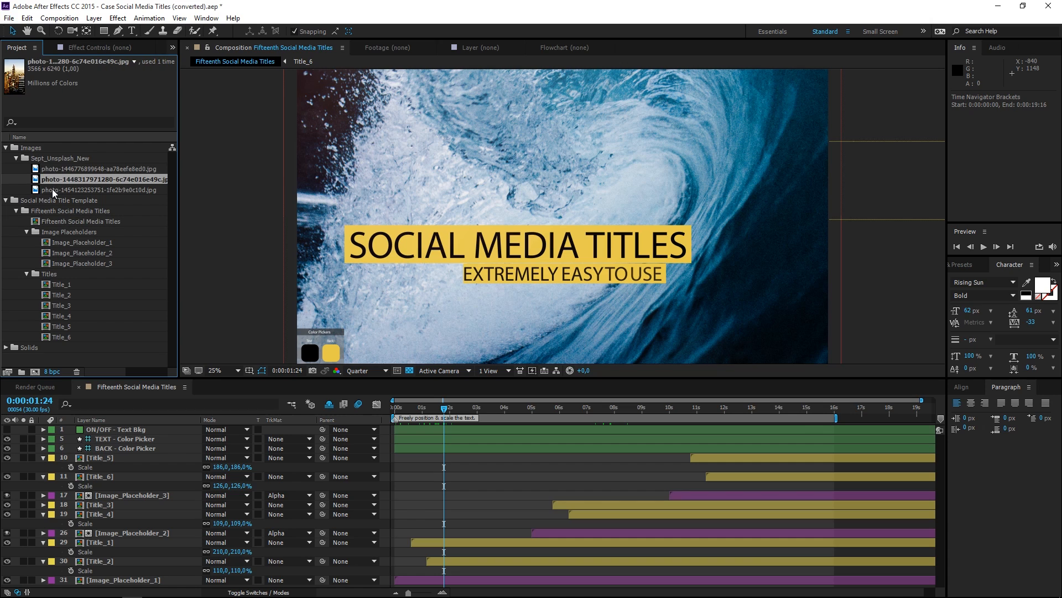
{"action": "left_click", "coordinate": [99, 190]}
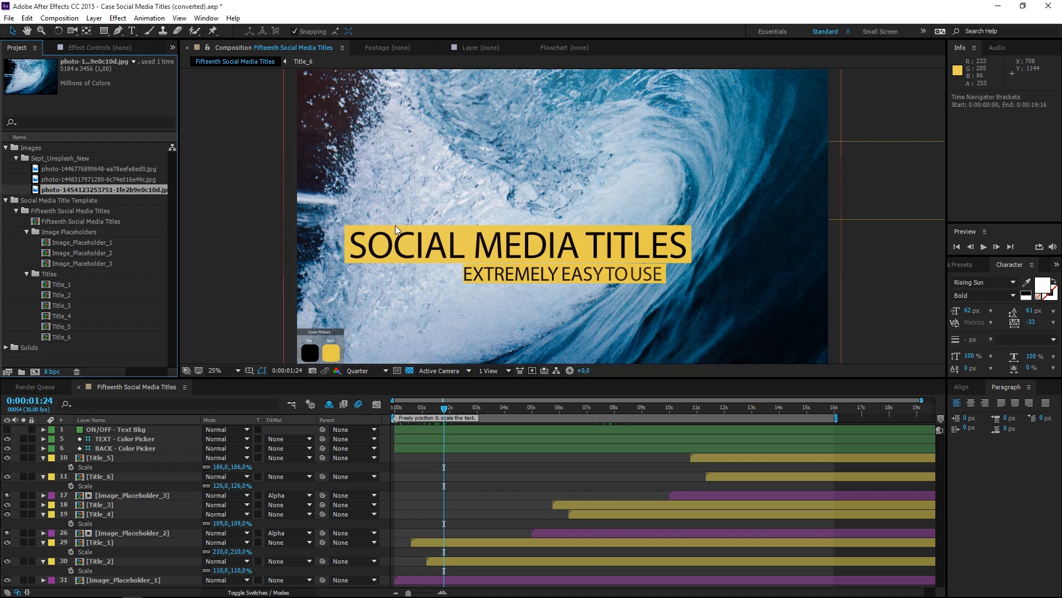
{"action": "mouse_move", "coordinate": [371, 256]}
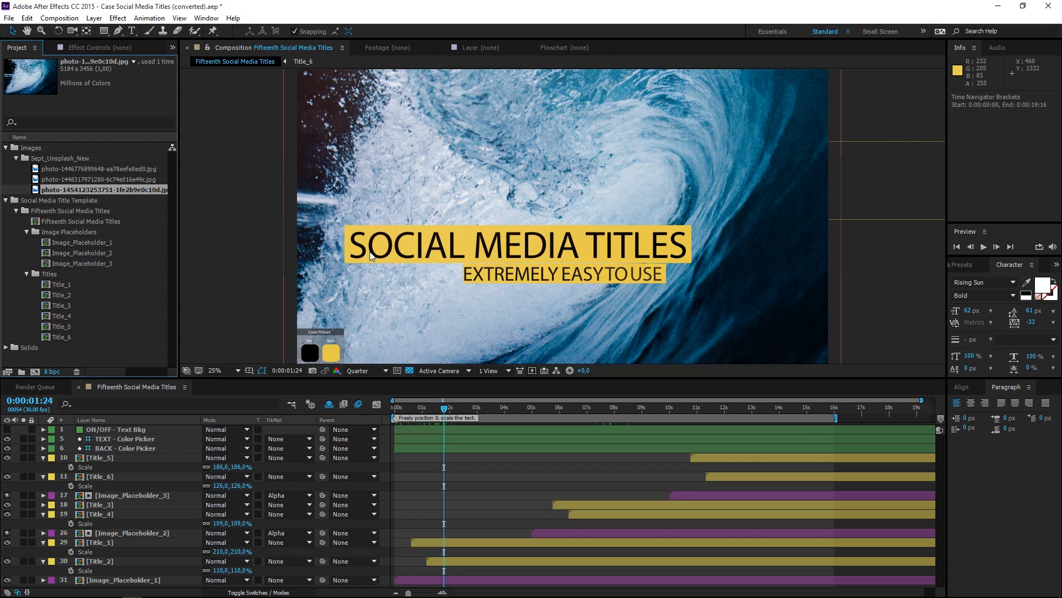
{"action": "mouse_move", "coordinate": [397, 176]}
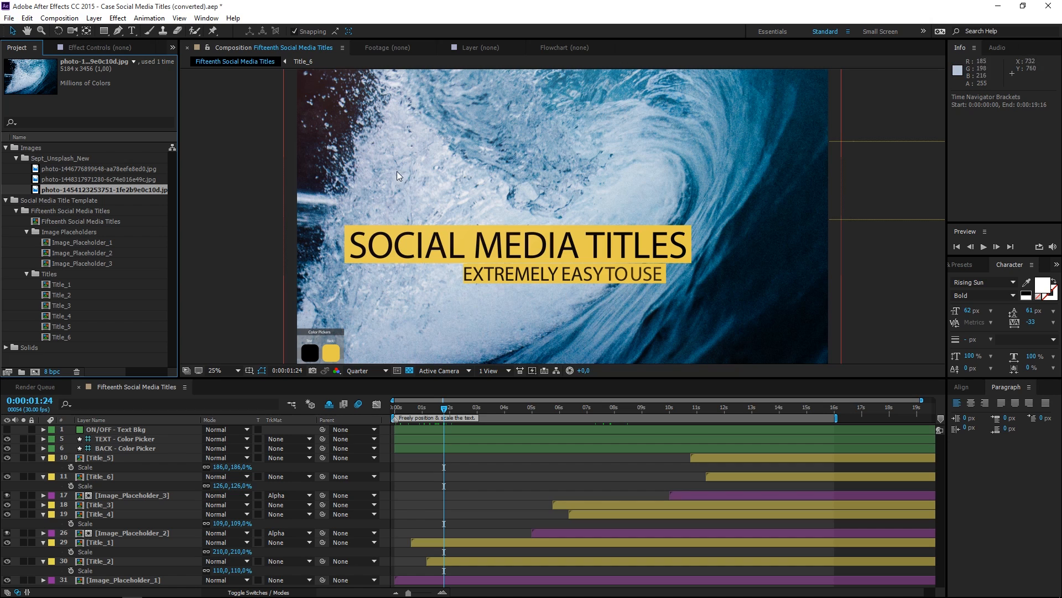
{"action": "mouse_move", "coordinate": [470, 217]}
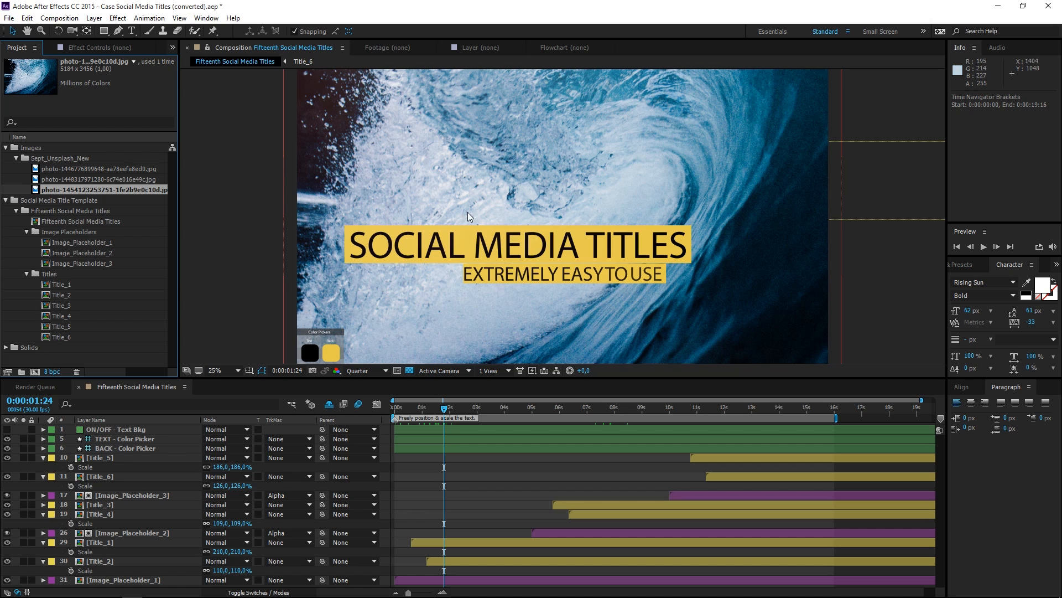
{"action": "left_click", "coordinate": [72, 232]}
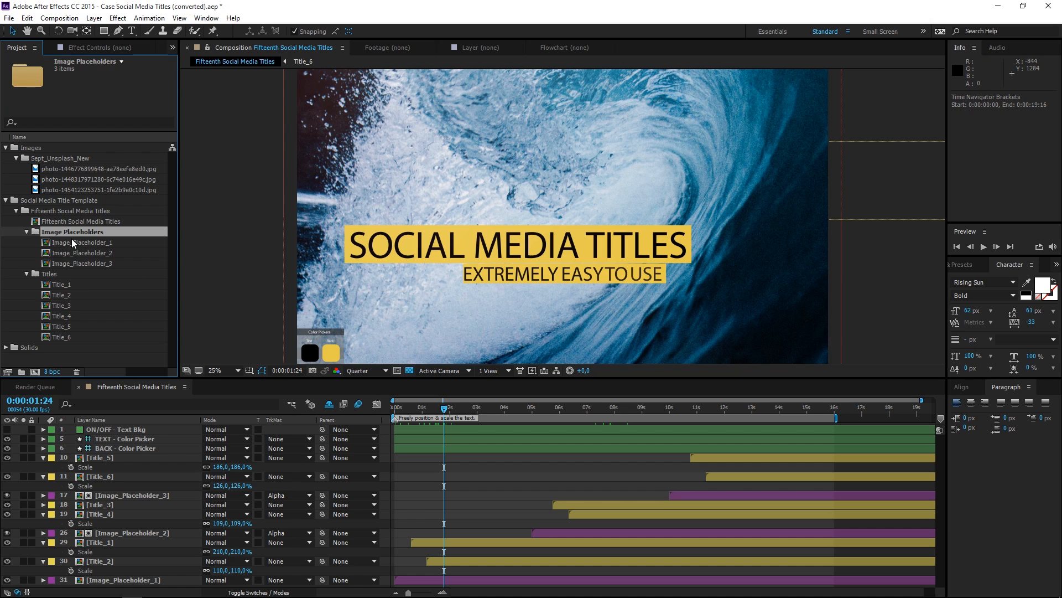
{"action": "left_click", "coordinate": [86, 242]}
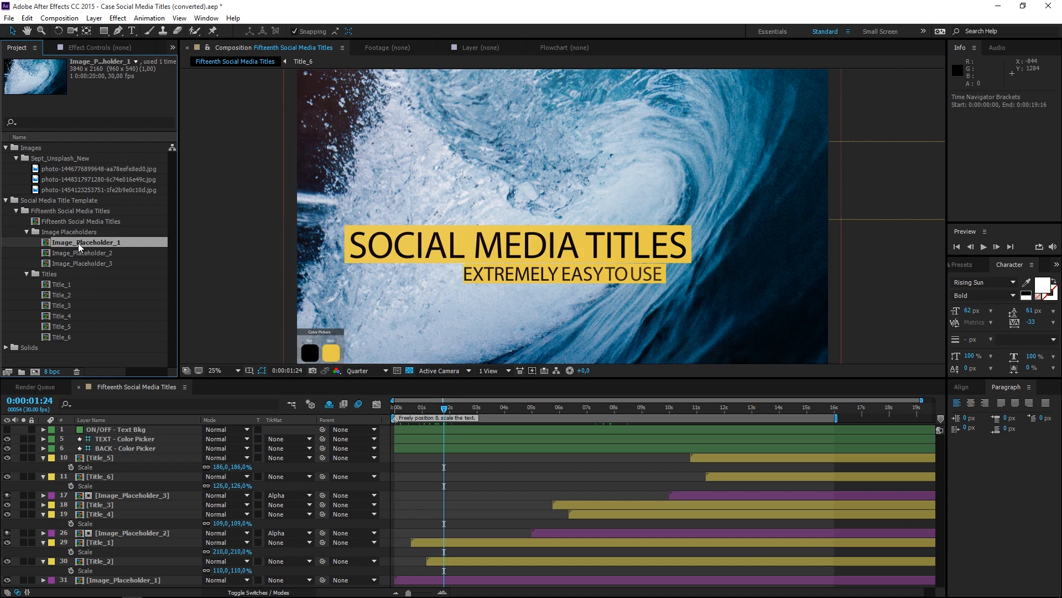
- Open Image_Placeholder_1 and replace the wave photo with city-cars-traffic-lights.jpeg
{"action": "double_click", "coordinate": [86, 242]}
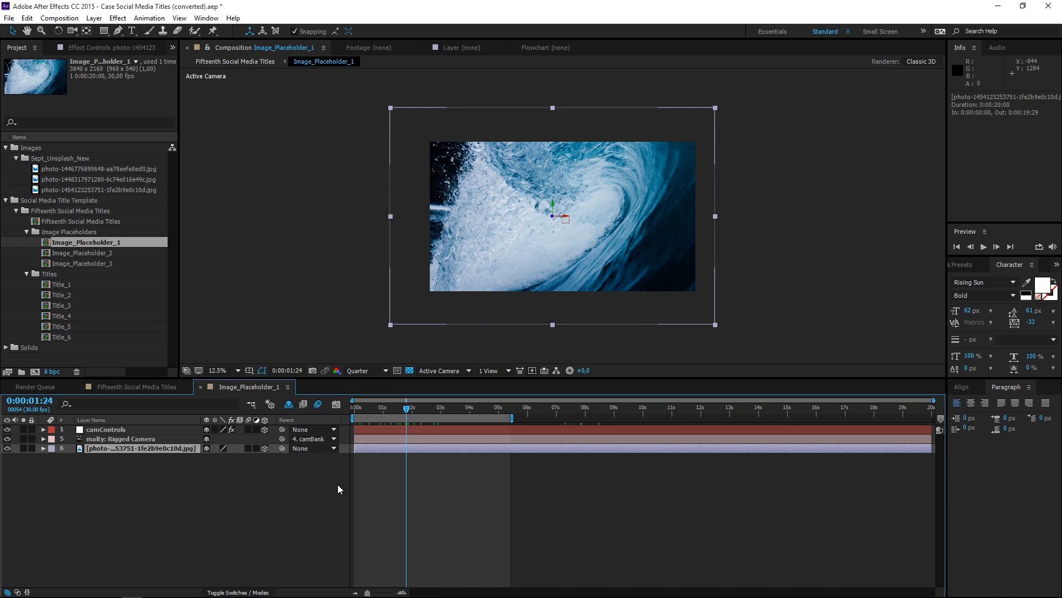
{"action": "left_click", "coordinate": [102, 190]}
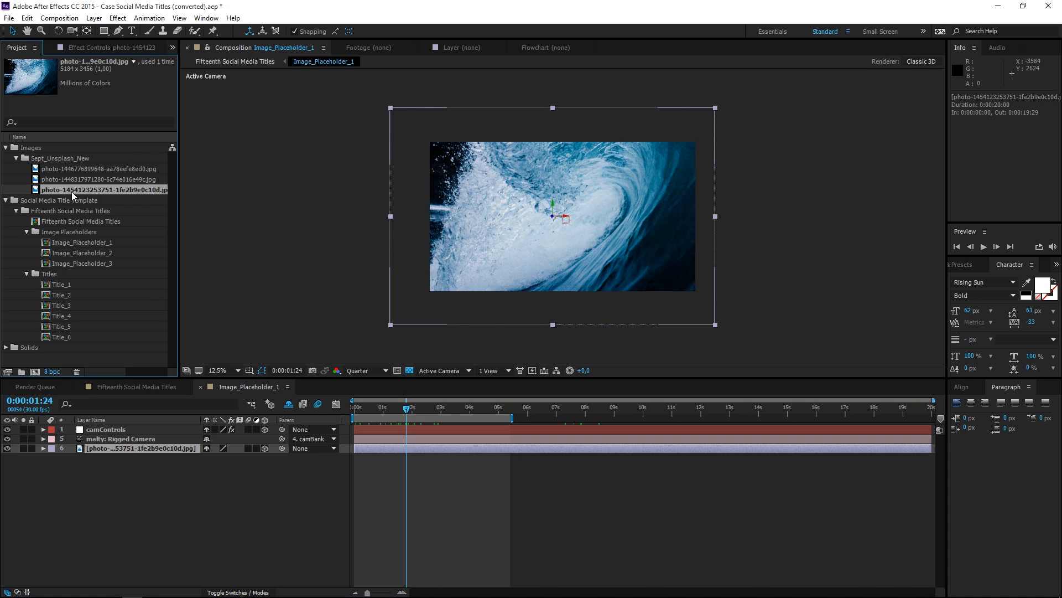
{"action": "mouse_move", "coordinate": [211, 238]}
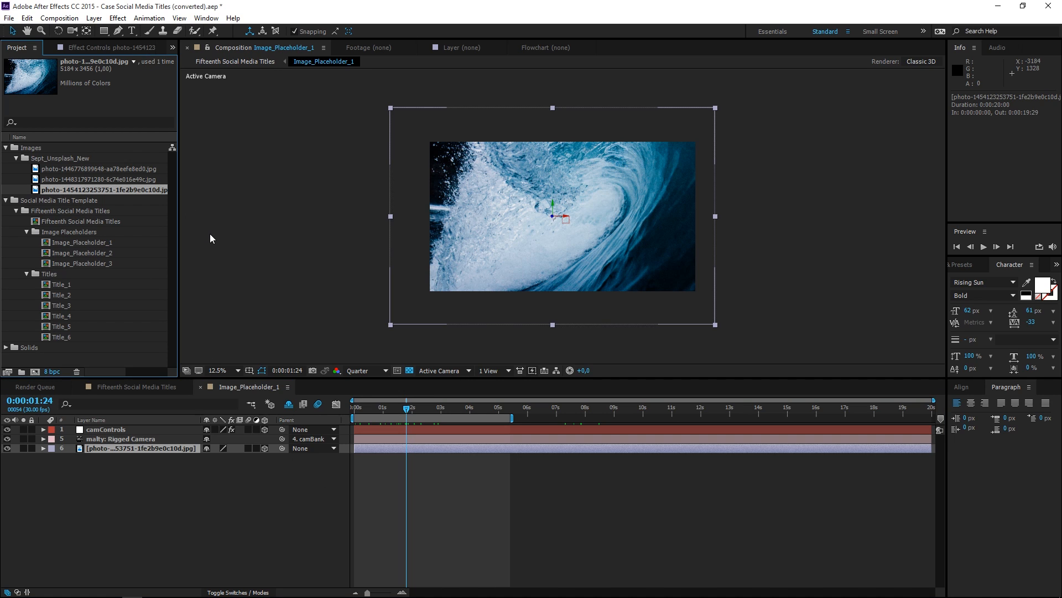
{"action": "mouse_move", "coordinate": [125, 194]}
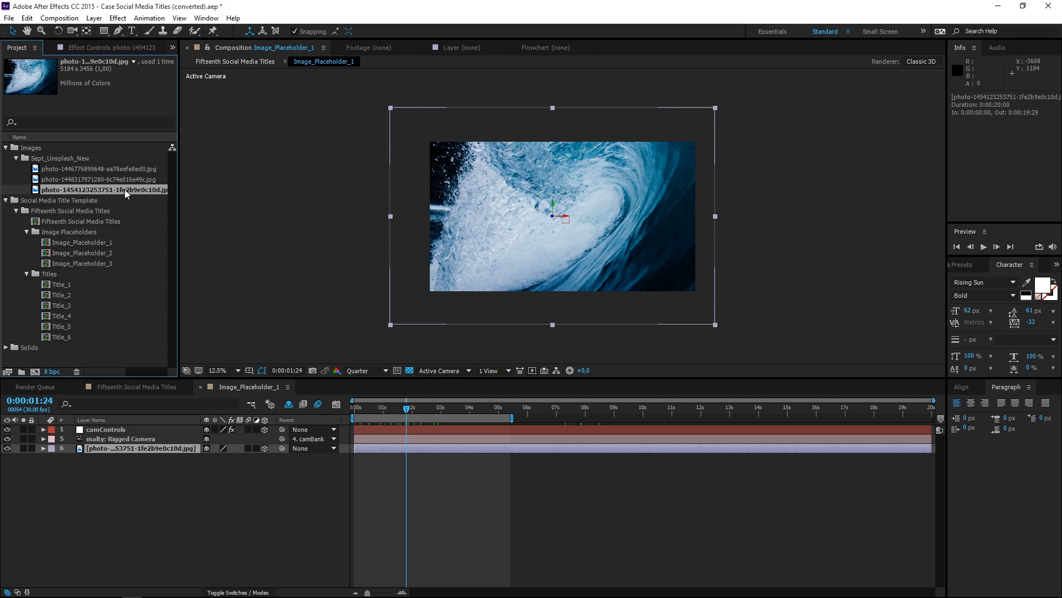
{"action": "right_click", "coordinate": [103, 189]}
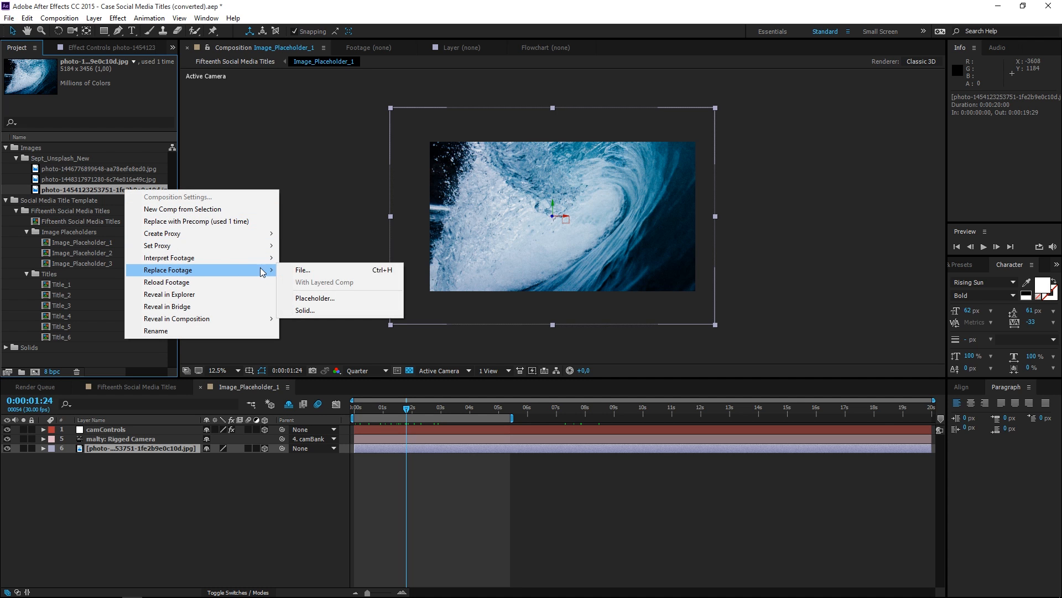
{"action": "left_click", "coordinate": [302, 270]}
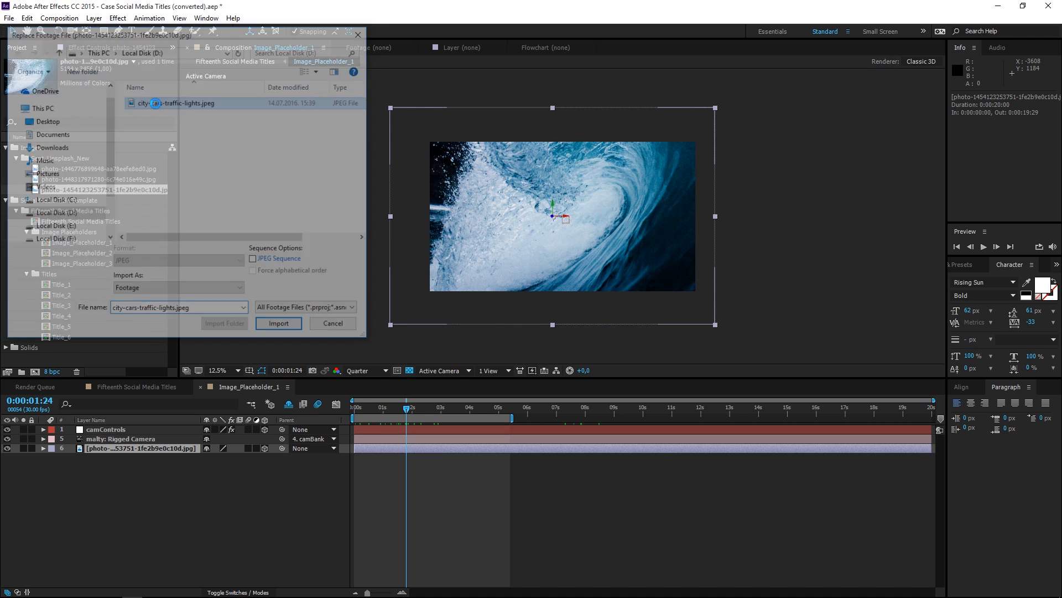
{"action": "left_click", "coordinate": [278, 323]}
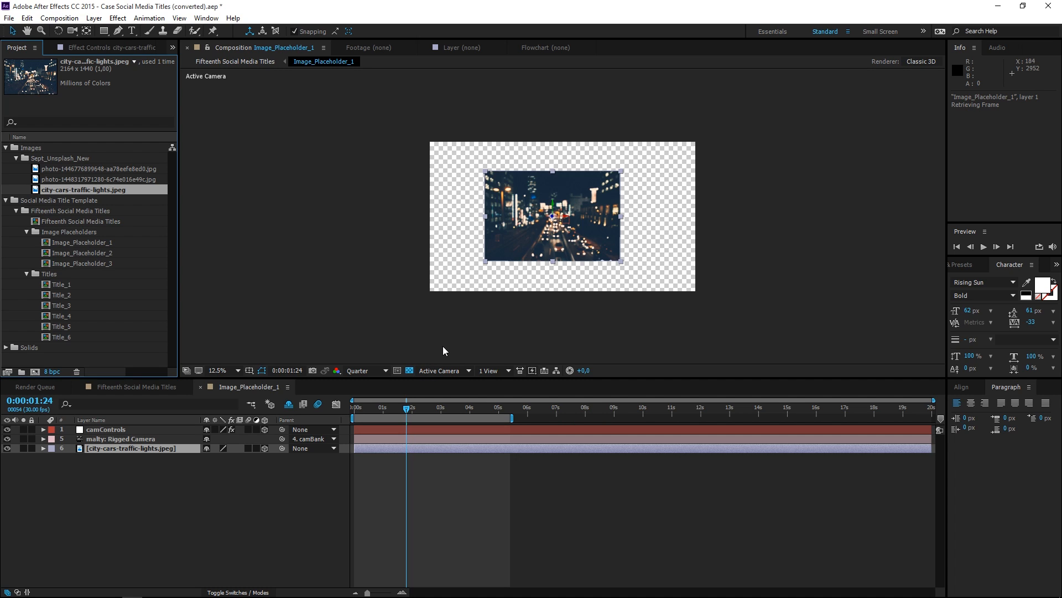
{"action": "mouse_move", "coordinate": [360, 416]}
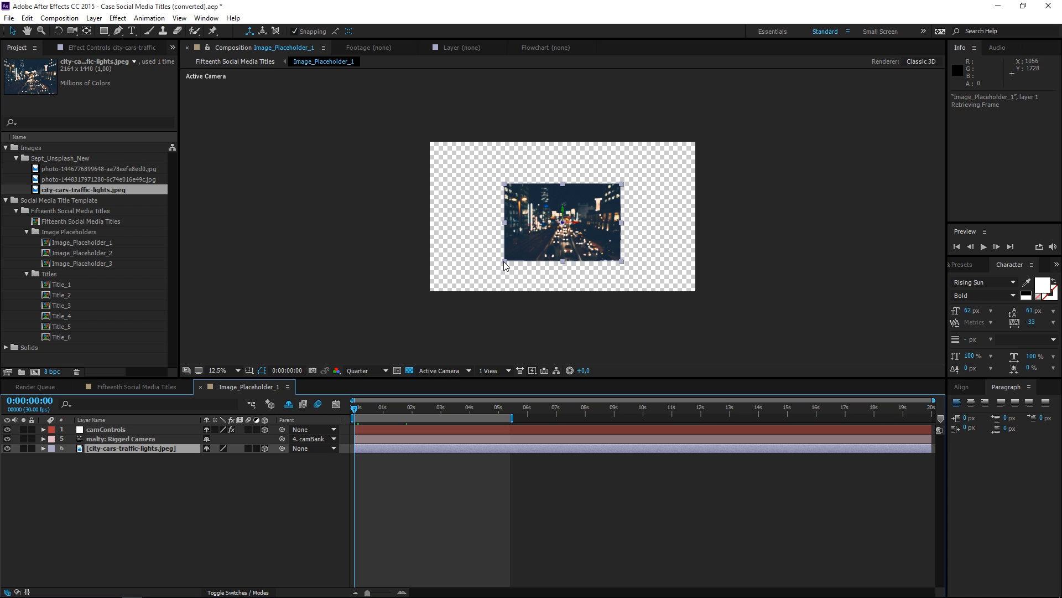
- Scale the city photo to about 177% so it fills the frame, then preview
{"action": "left_click_drag", "start_coordinate": [505, 264], "coordinate": [484, 280]}
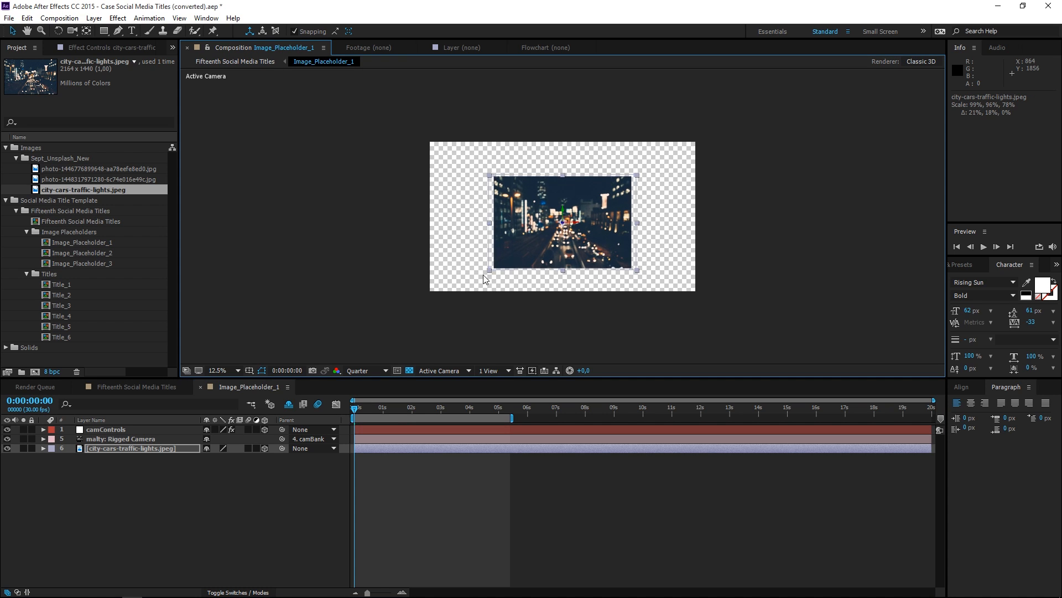
{"action": "left_click_drag", "start_coordinate": [486, 278], "coordinate": [441, 298]}
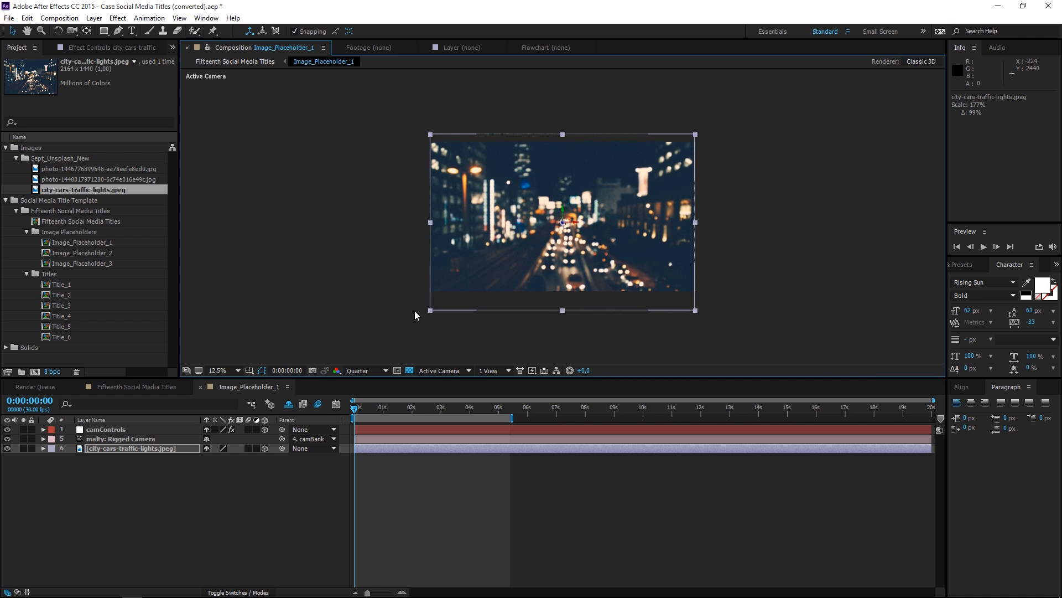
{"action": "left_click", "coordinate": [420, 508]}
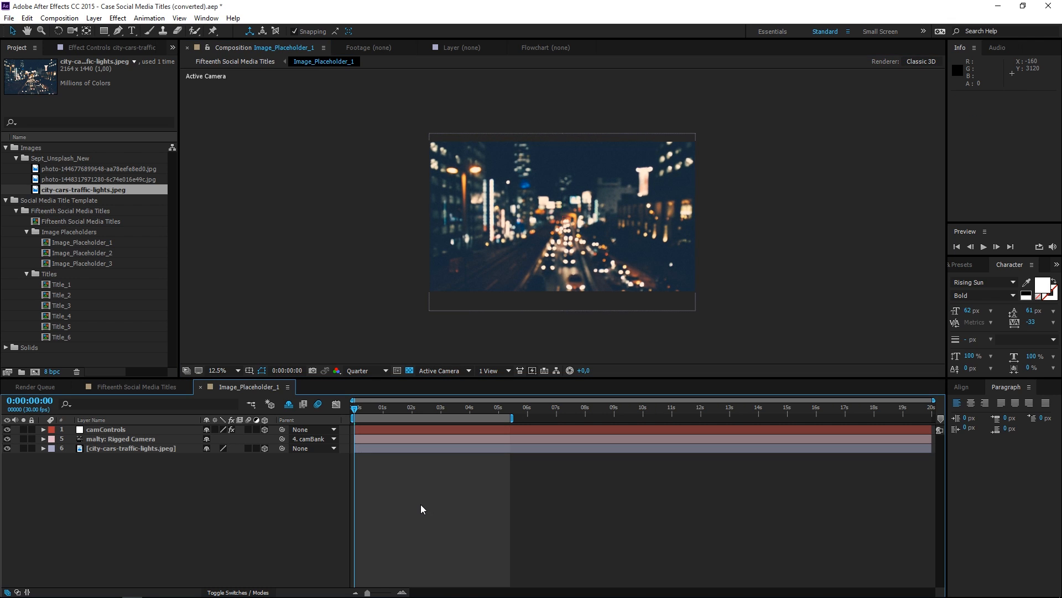
{"action": "key", "text": "space"}
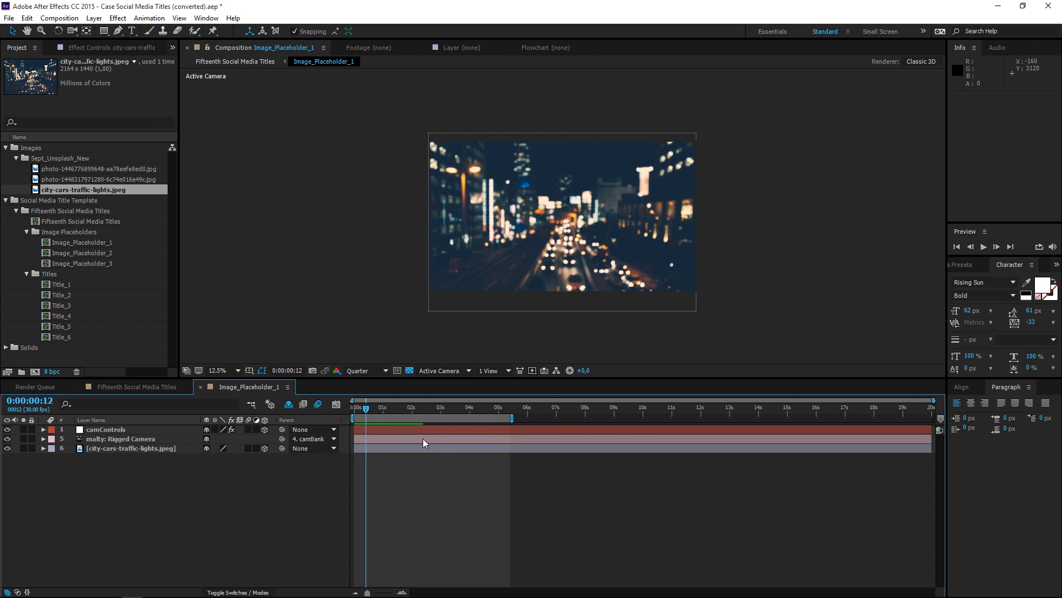
{"action": "mouse_move", "coordinate": [169, 487]}
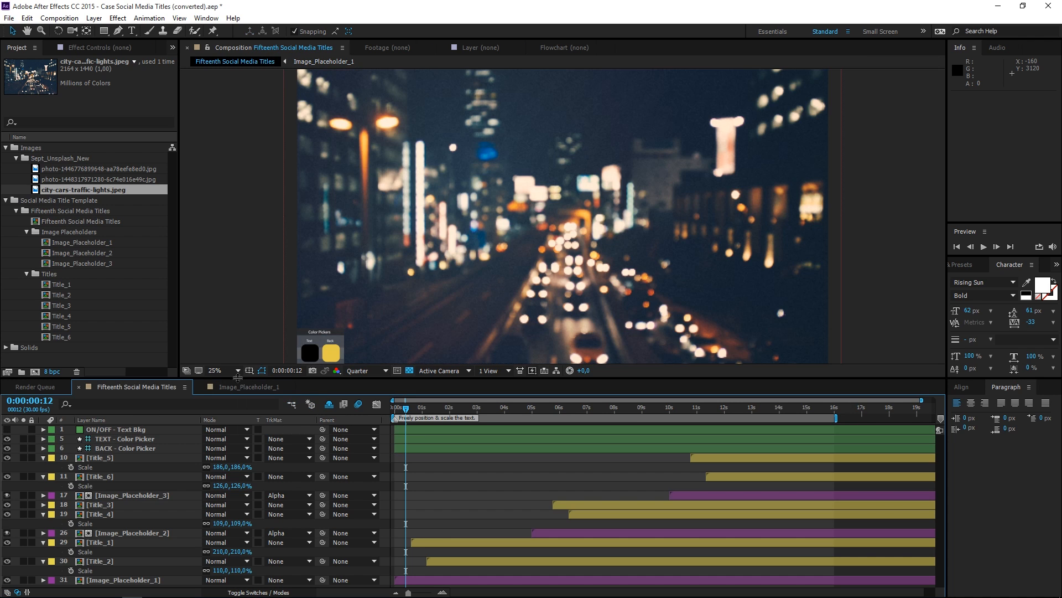
- Open the Title_1 composition and start retyping its title as 'CUSTOMIZING'
{"action": "left_click", "coordinate": [446, 406]}
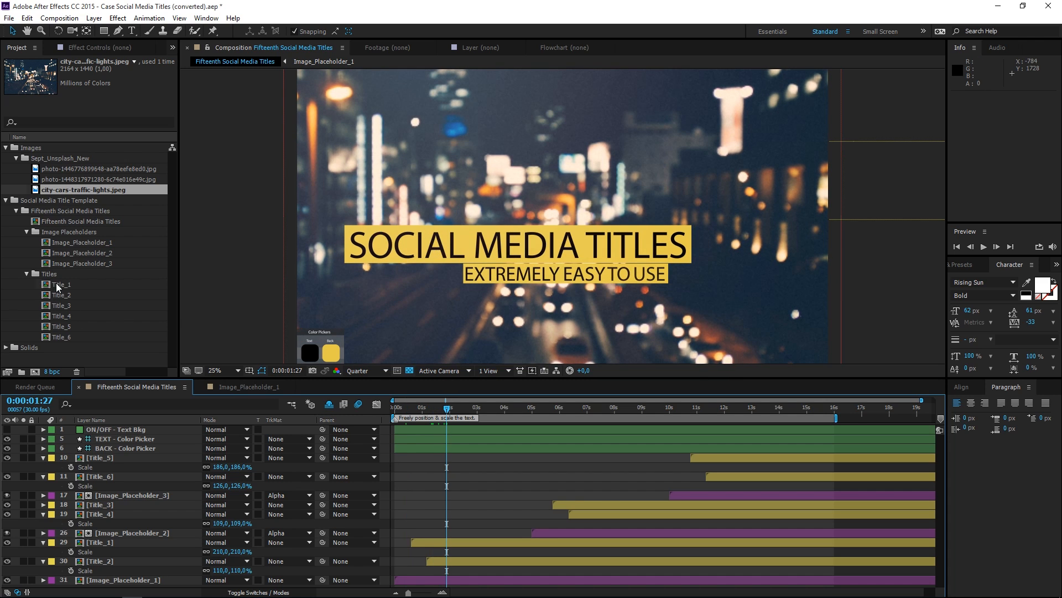
{"action": "left_click", "coordinate": [62, 284]}
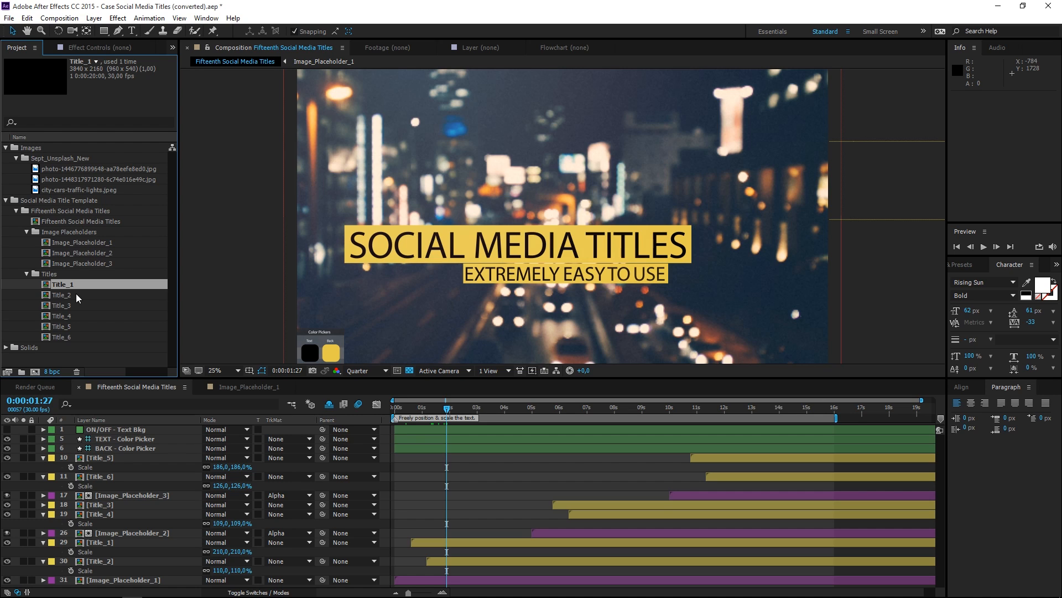
{"action": "double_click", "coordinate": [63, 283]}
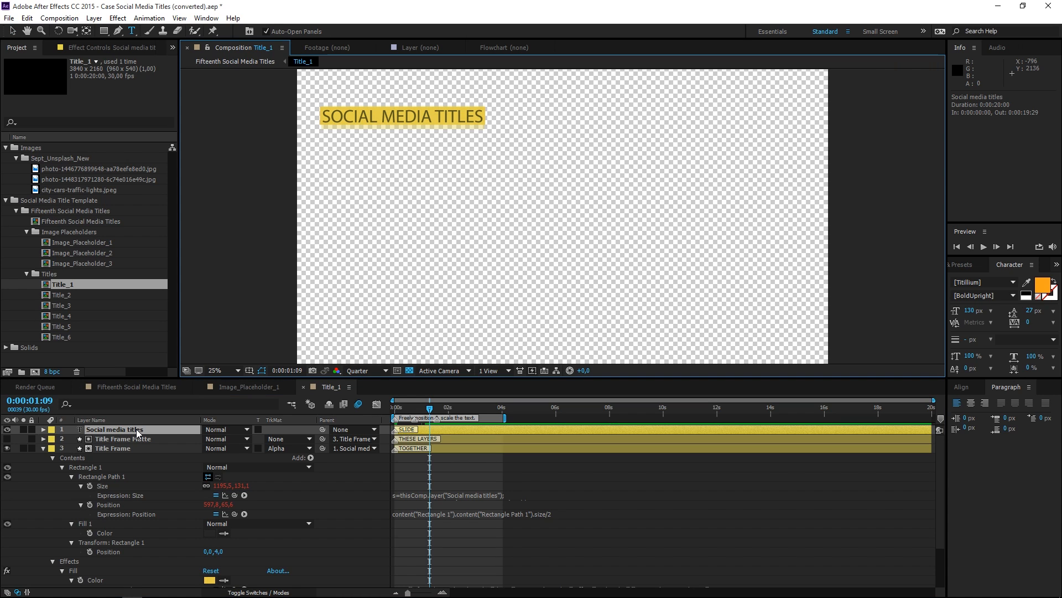
{"action": "type", "text": "CUS"}
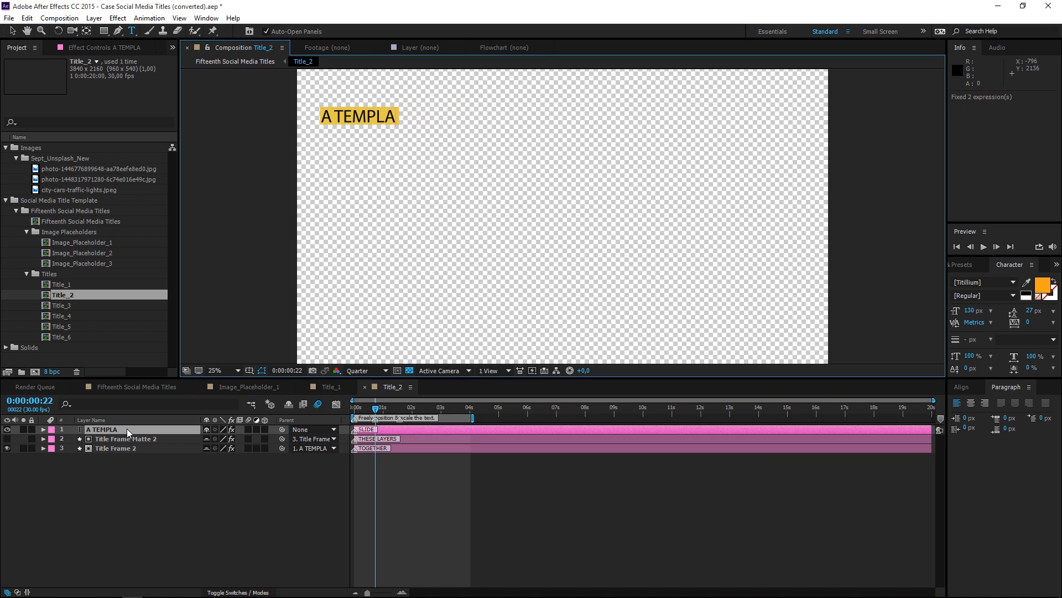
- Finish typing 'A TEMPLATE' and select the TEXT - Color Picker layer in the main composition
{"action": "type", "text": "TE"}
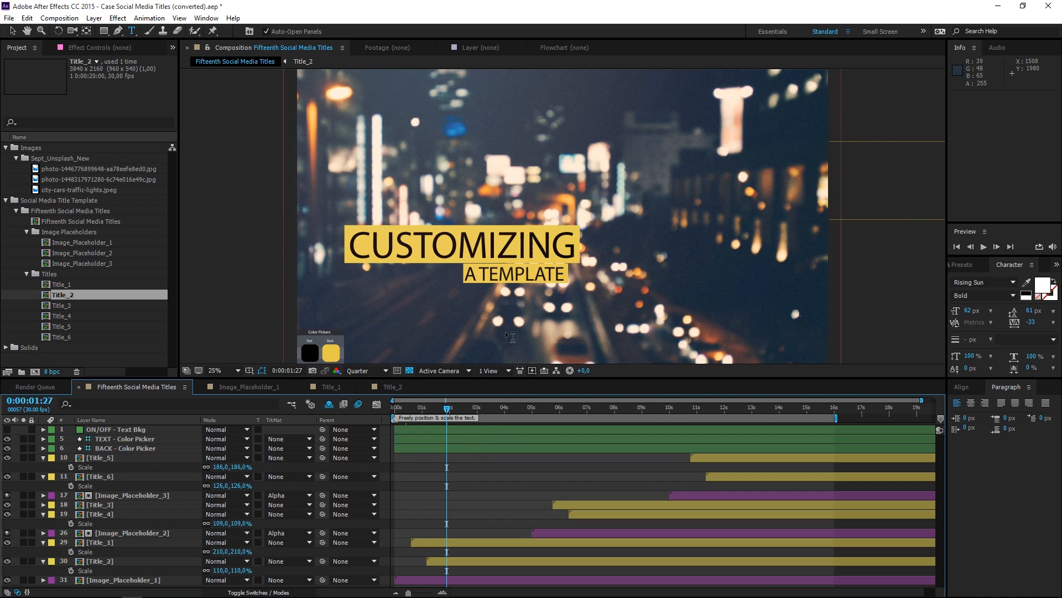
{"action": "mouse_move", "coordinate": [424, 268]}
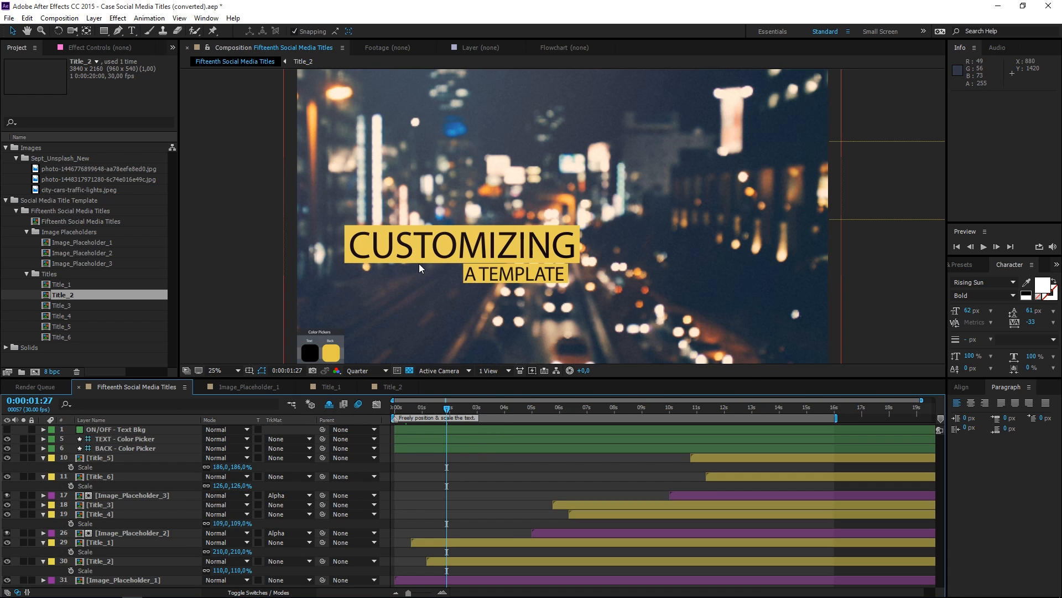
{"action": "mouse_move", "coordinate": [380, 364]}
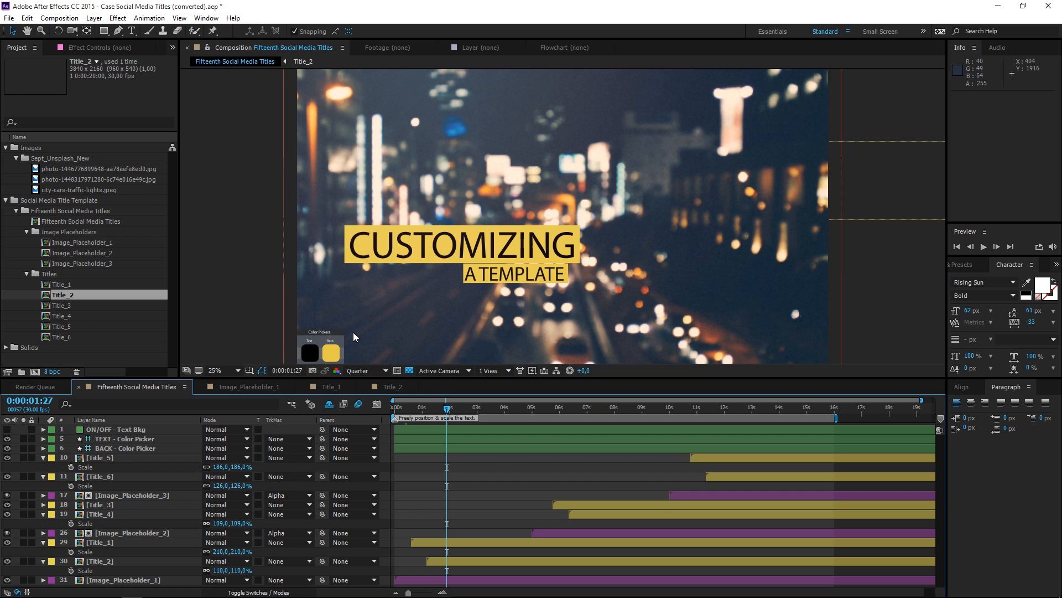
{"action": "mouse_move", "coordinate": [323, 322]}
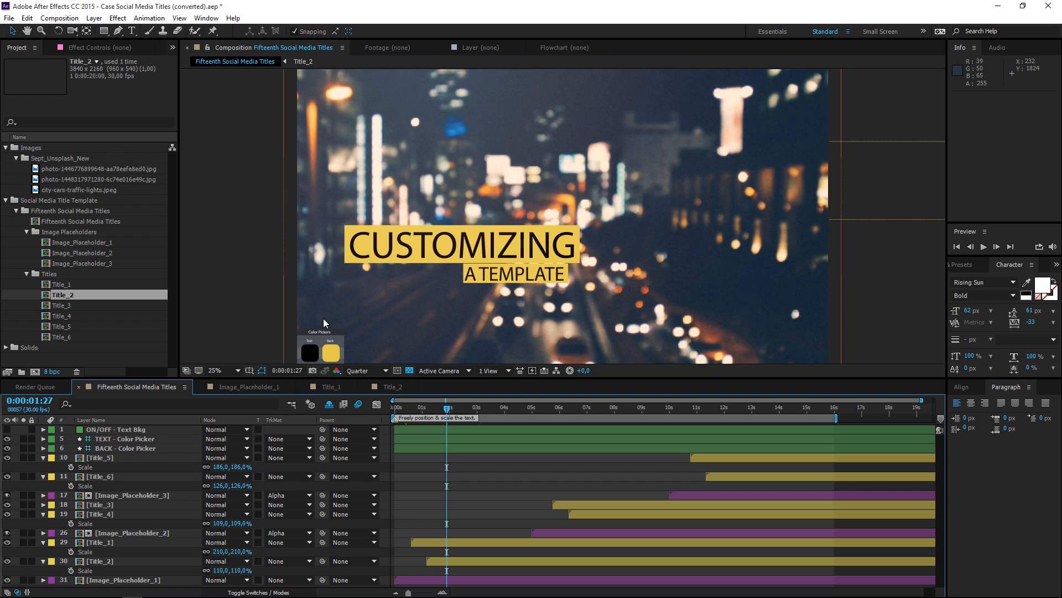
{"action": "mouse_move", "coordinate": [319, 322]}
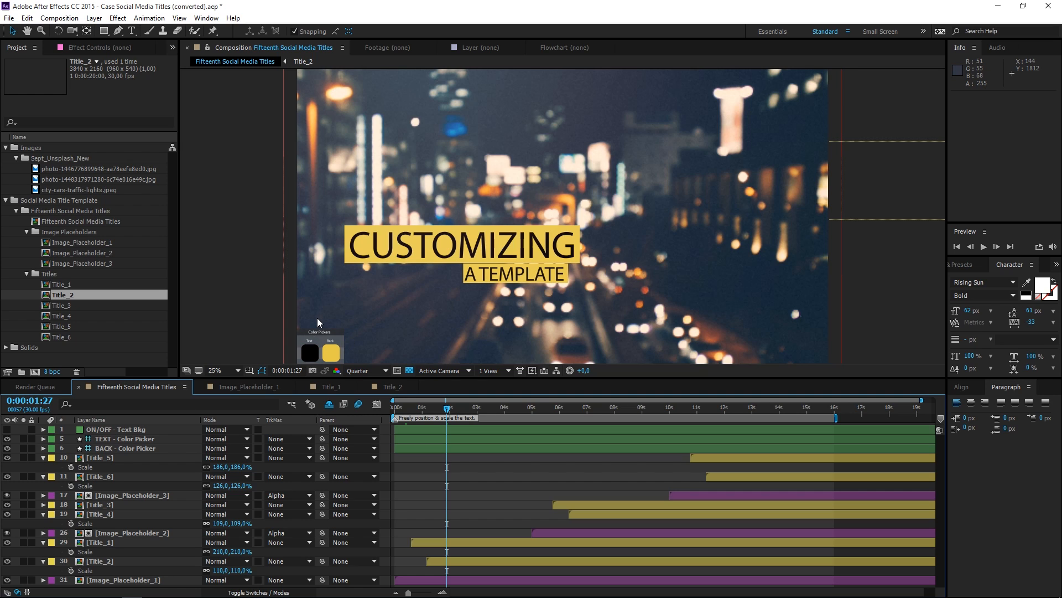
{"action": "mouse_move", "coordinate": [312, 332]}
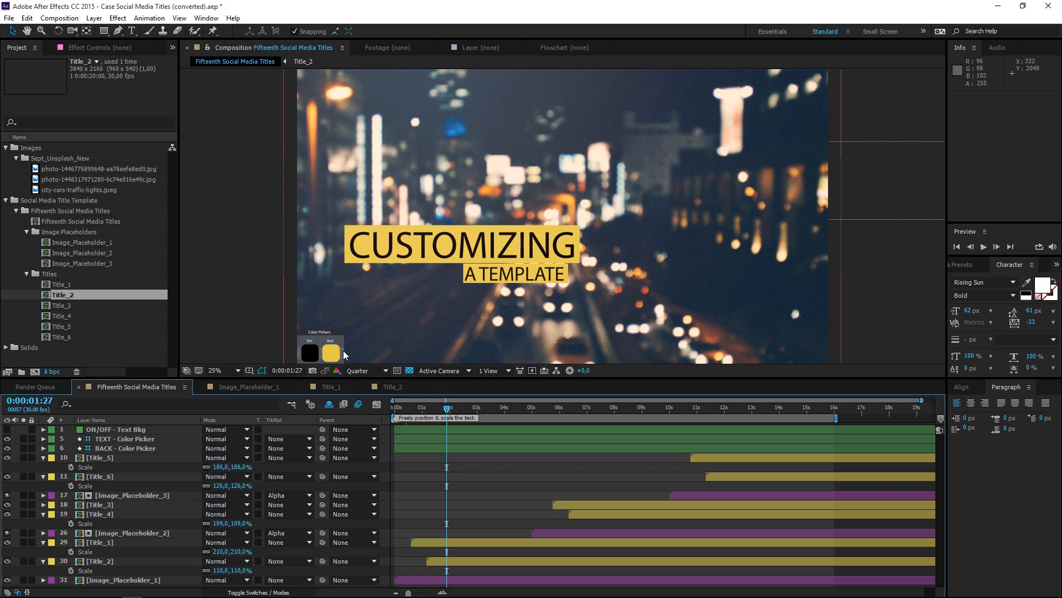
{"action": "left_click", "coordinate": [126, 439]}
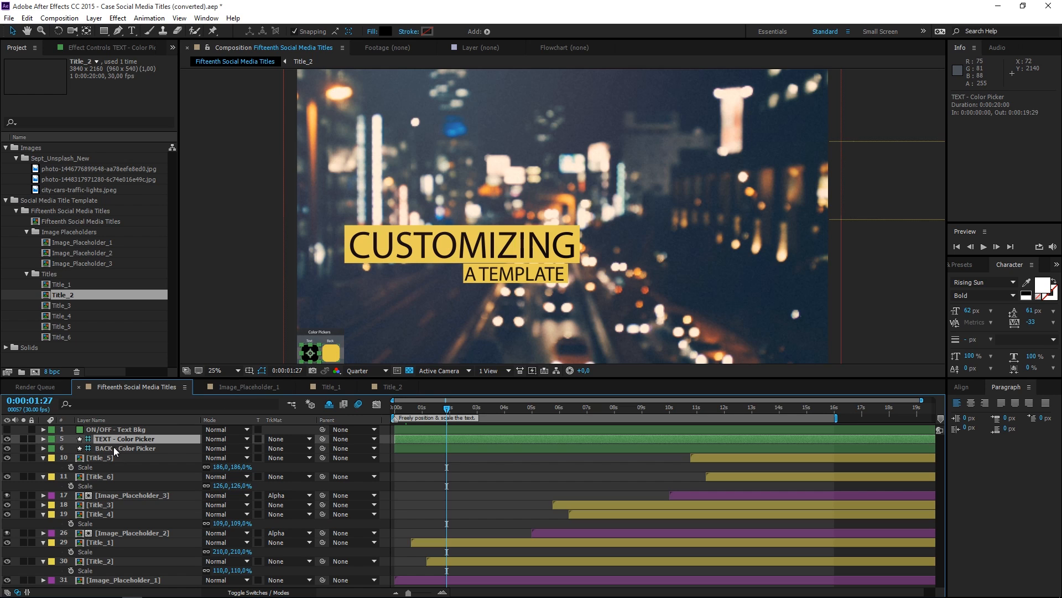
- Set the TEXT - Color Picker colour to white, then select BACK - Color Picker
{"action": "left_click", "coordinate": [122, 438]}
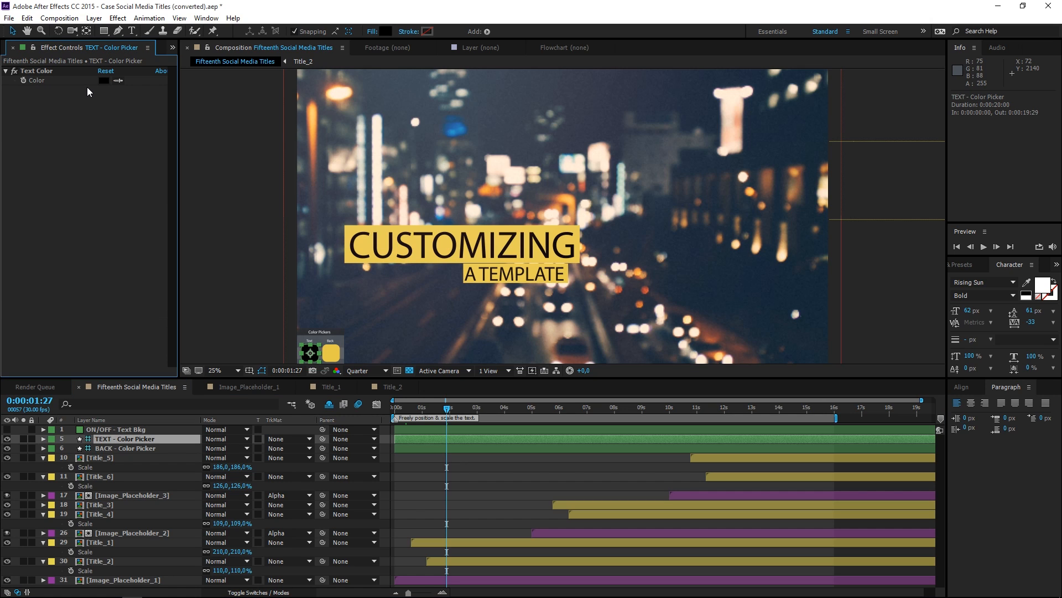
{"action": "left_click", "coordinate": [103, 81]}
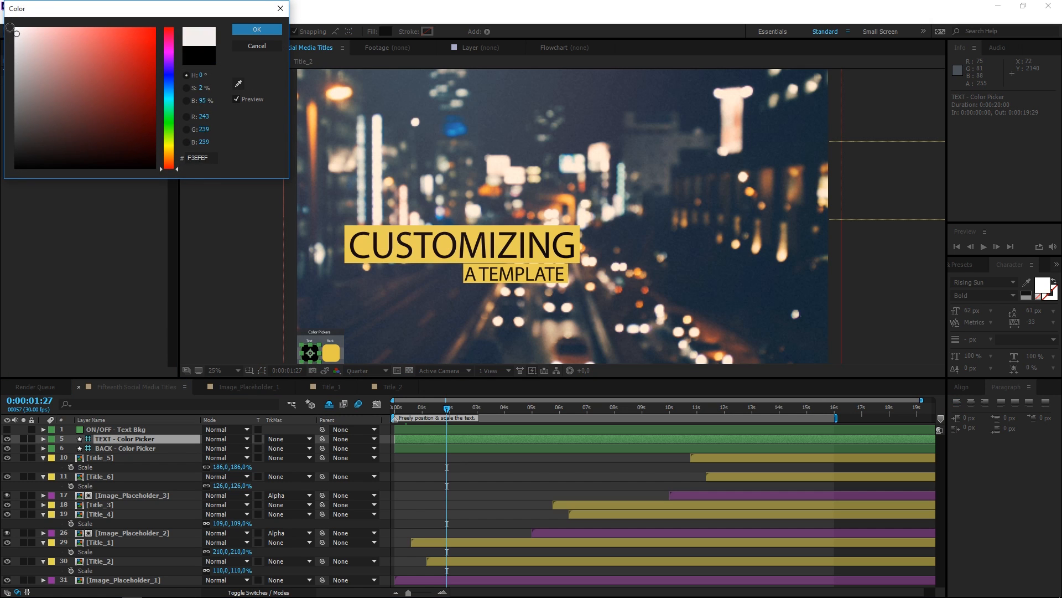
{"action": "left_click", "coordinate": [256, 29]}
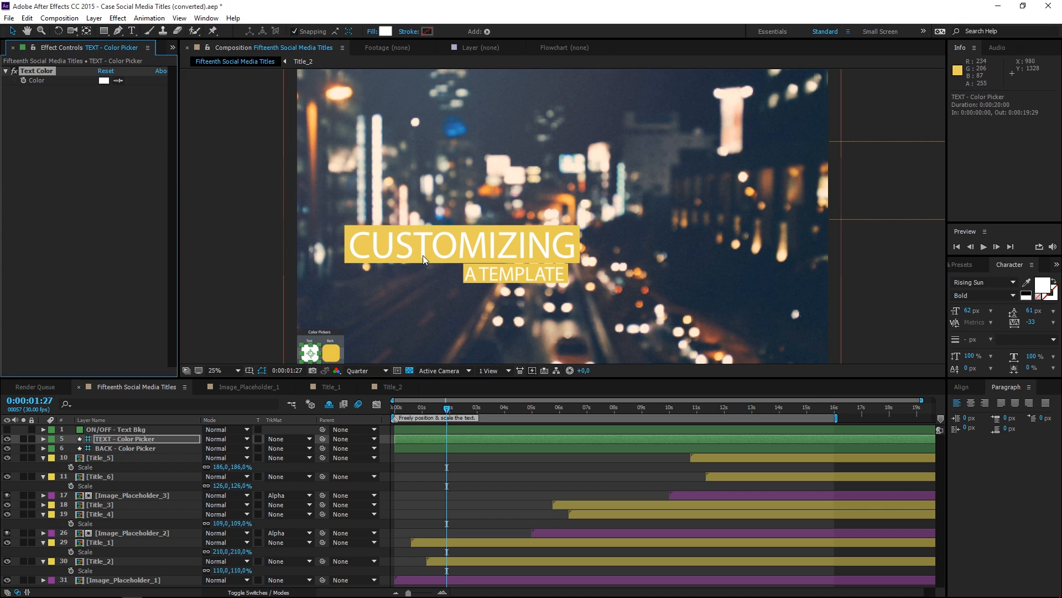
{"action": "mouse_move", "coordinate": [552, 253]}
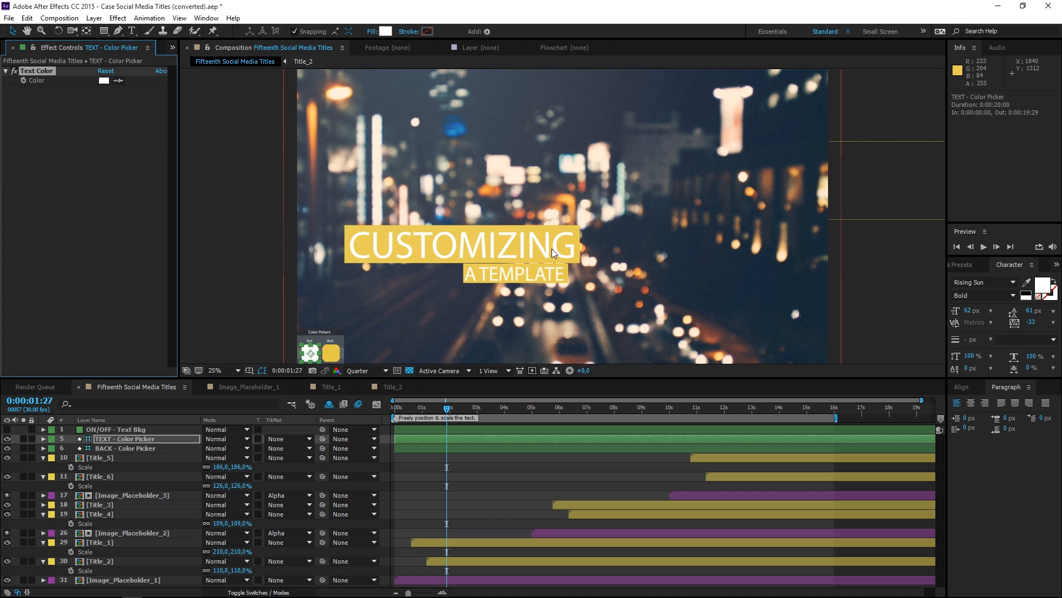
{"action": "left_click", "coordinate": [126, 448]}
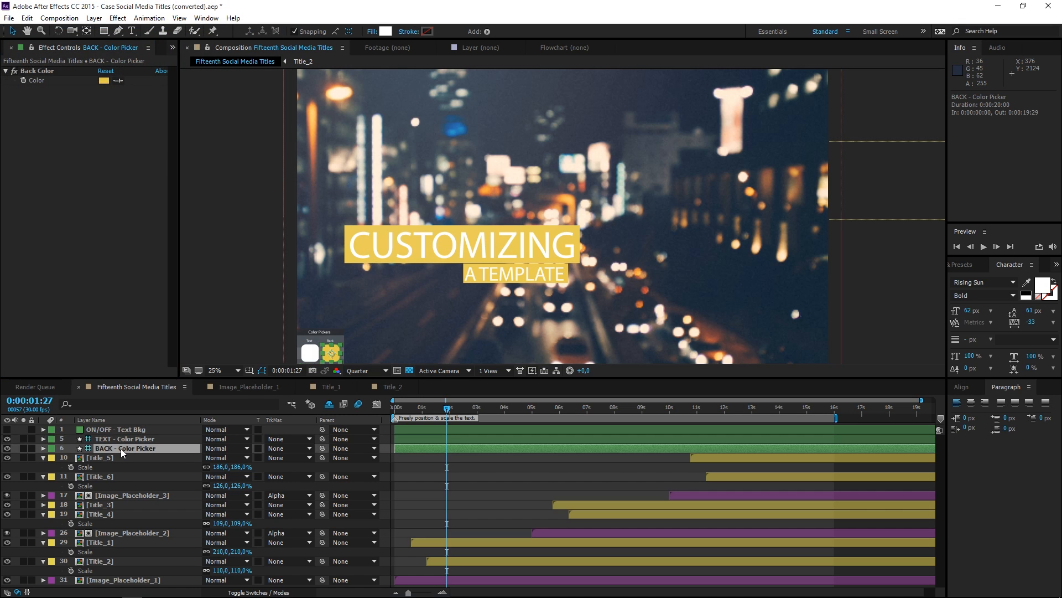
- Set the BACK - Color Picker bar colour to blue #001EFF
{"action": "left_click", "coordinate": [103, 81]}
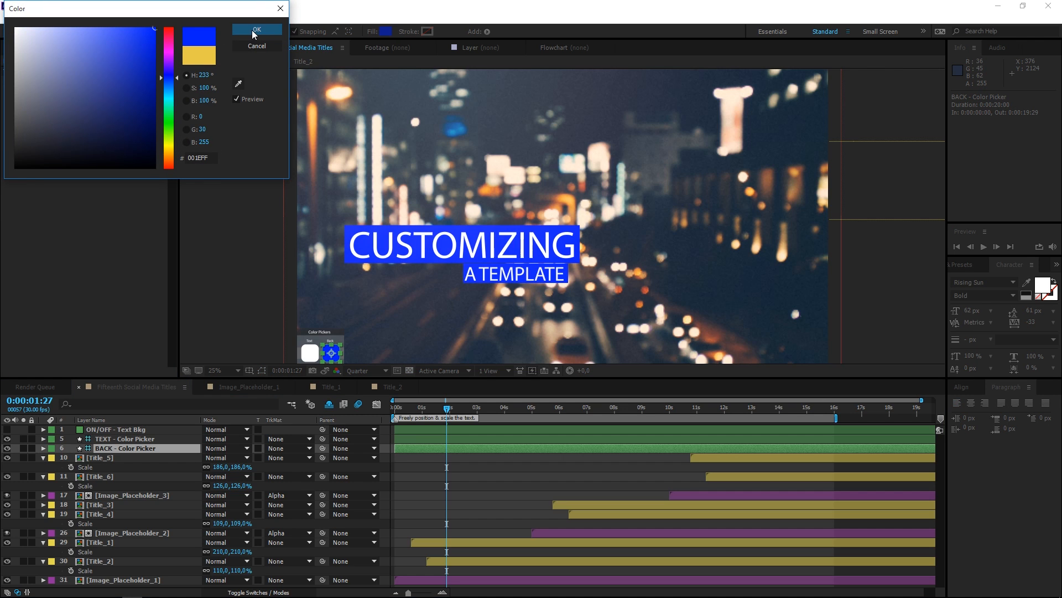
{"action": "left_click", "coordinate": [256, 30]}
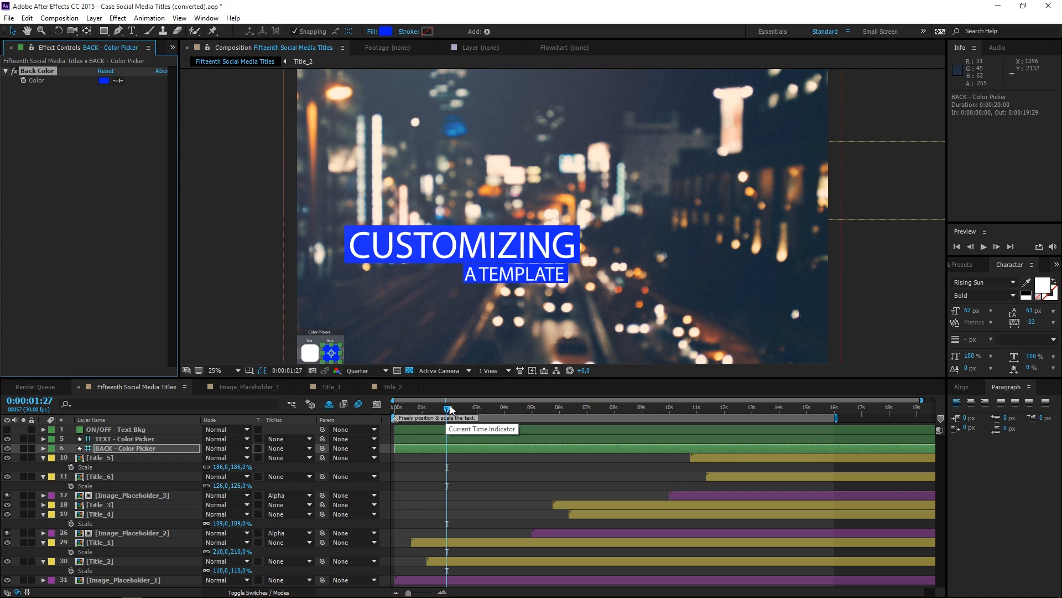